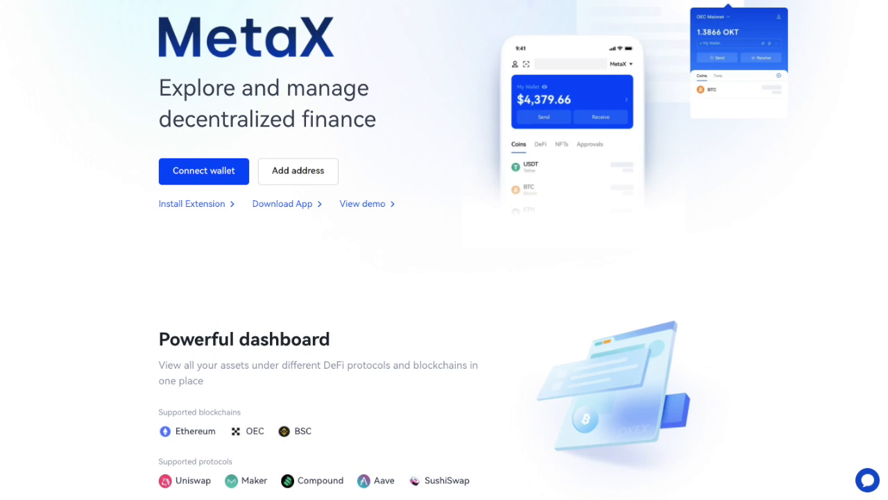
# Switch from the MetaX wallet page back to the OKX exchange homepage
pyautogui.click(288, 8)
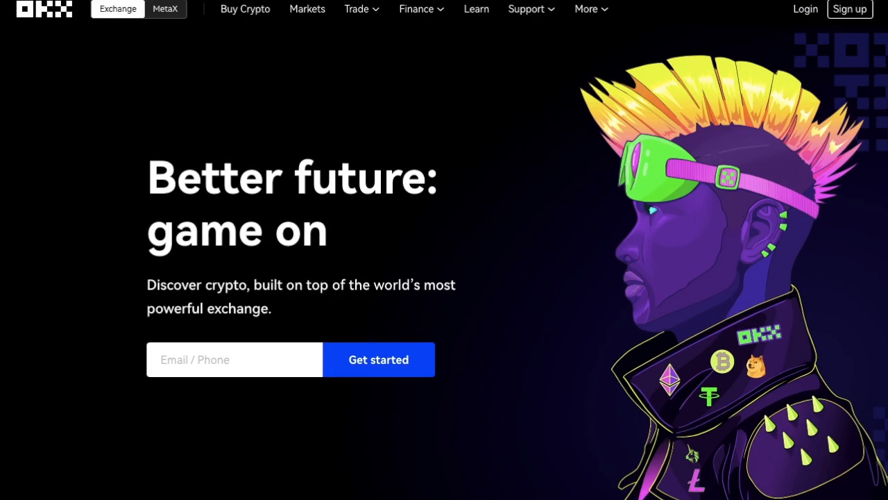
# Log in and open Verification from the profile menu to see Level 1 and Level 2 status
pyautogui.click(850, 8)
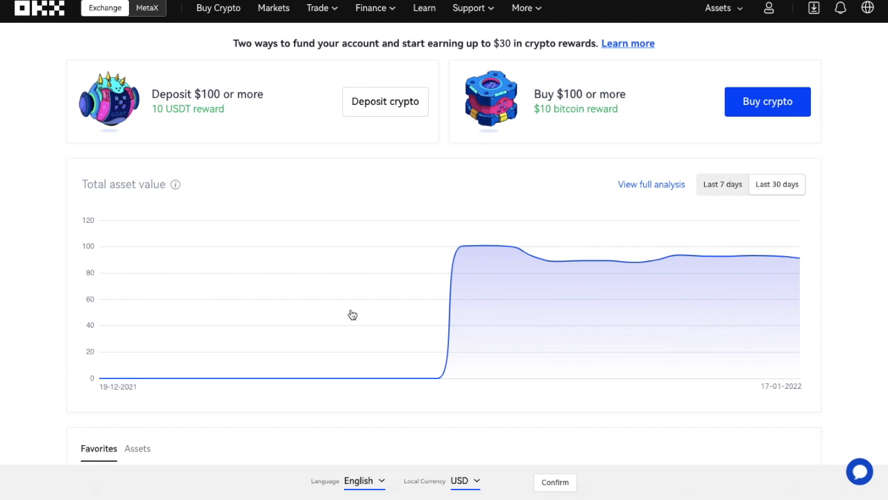
pyautogui.moveTo(825, 43)
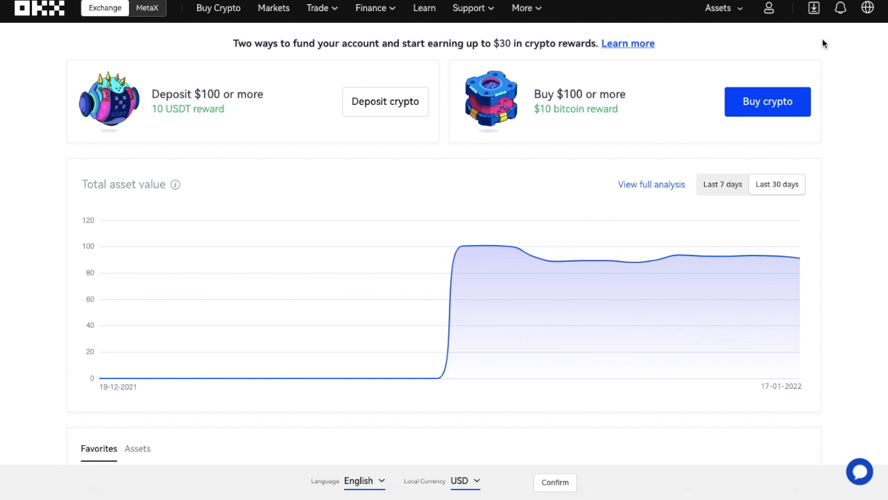
pyautogui.click(768, 8)
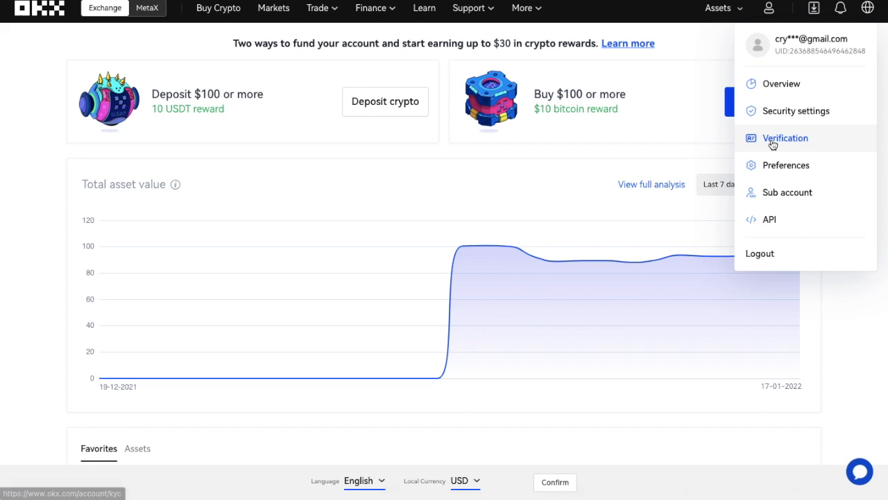
pyautogui.click(785, 138)
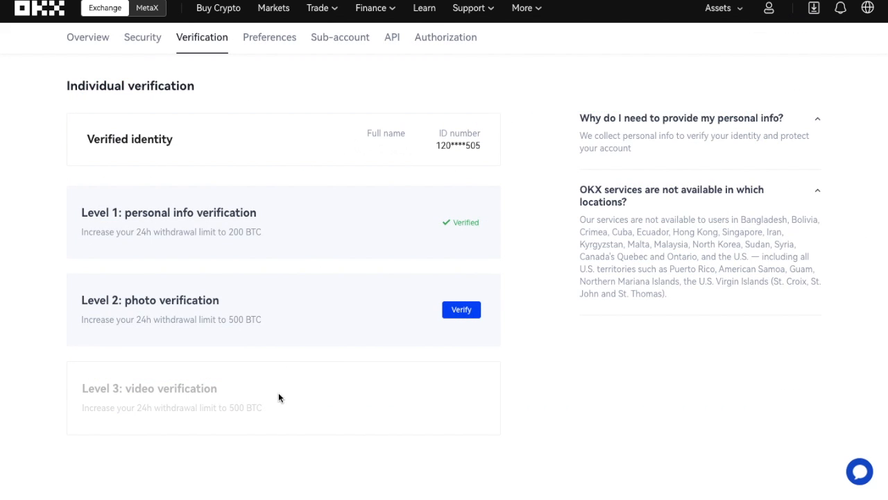
pyautogui.moveTo(276, 418)
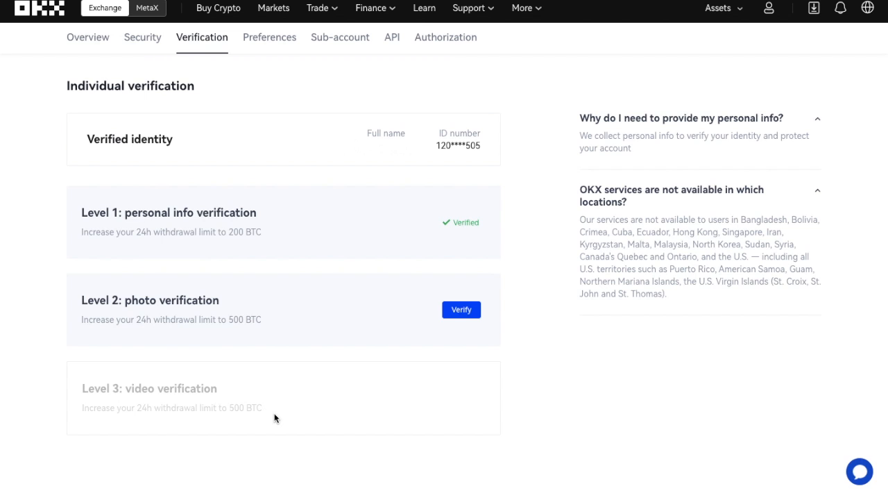
pyautogui.moveTo(245, 242)
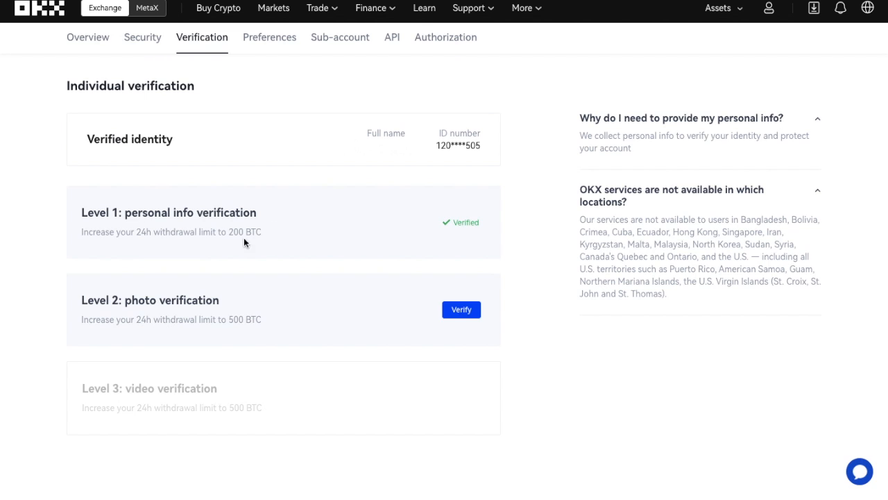
pyautogui.moveTo(152, 52)
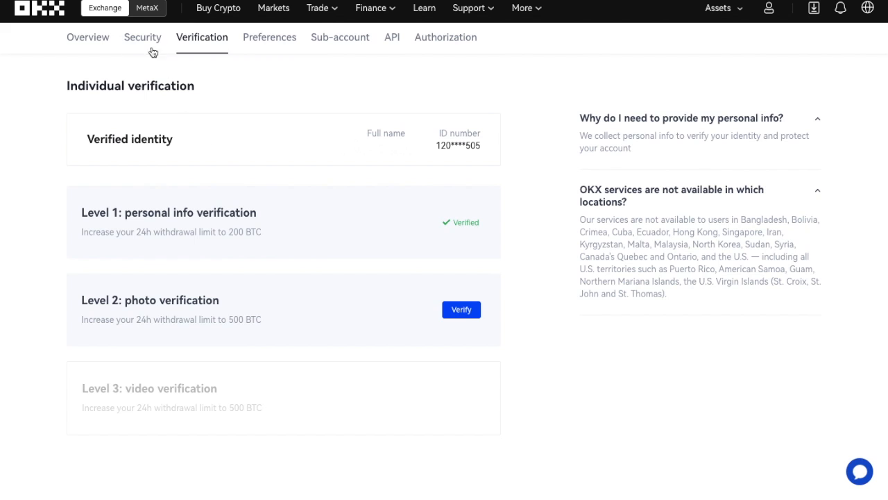
# Review Security settings: pending mobile verification, 2FA and anti-phishing code, plus enabled features
pyautogui.click(142, 37)
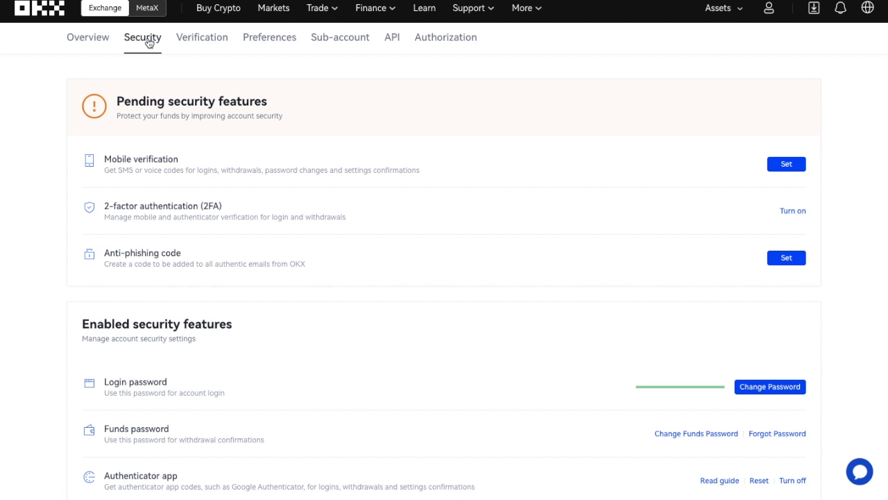
pyautogui.moveTo(252, 238)
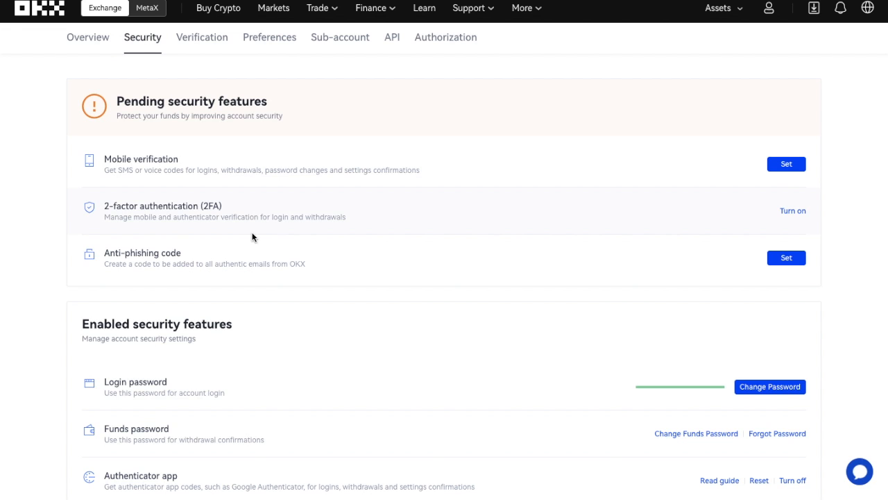
pyautogui.scroll(-3)
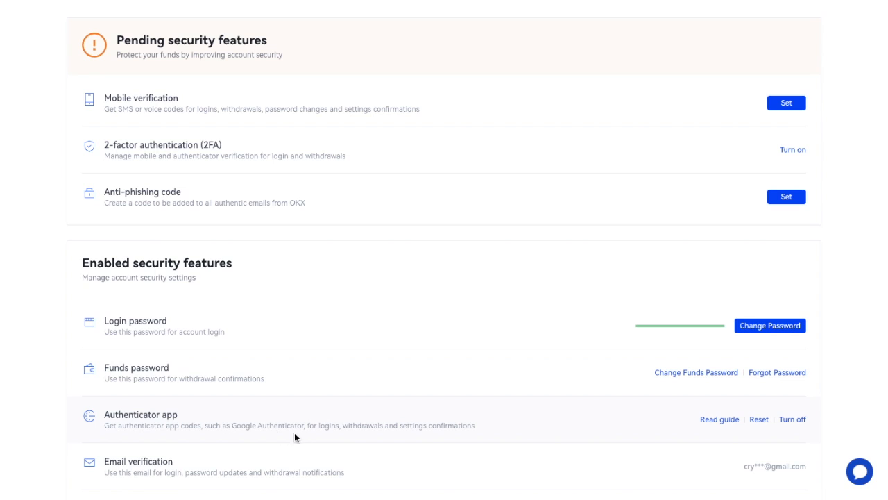
pyautogui.moveTo(491, 429)
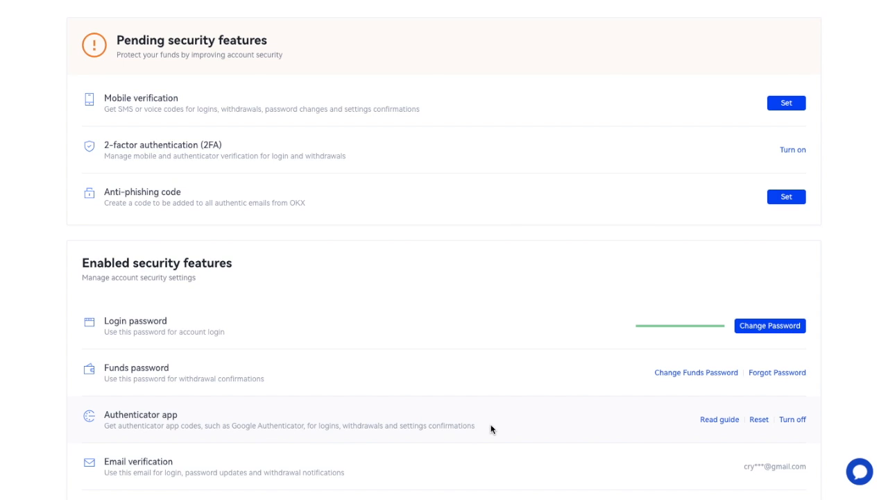
pyautogui.moveTo(441, 117)
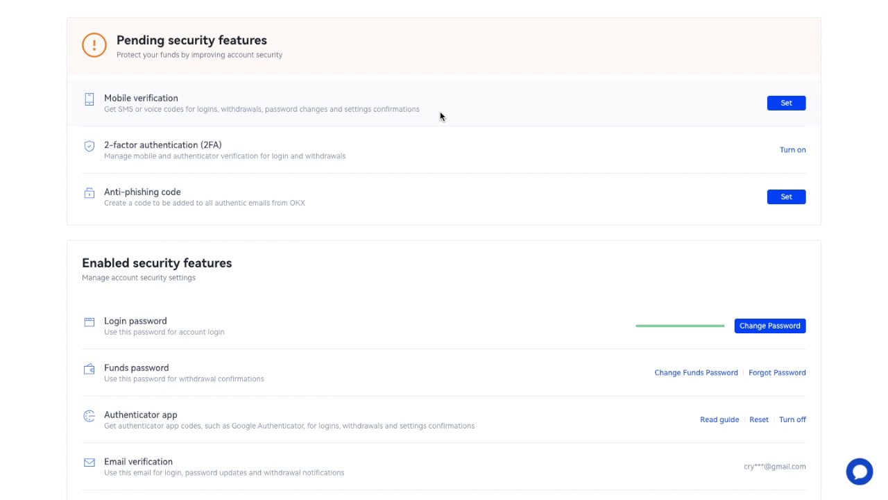
pyautogui.scroll(3)
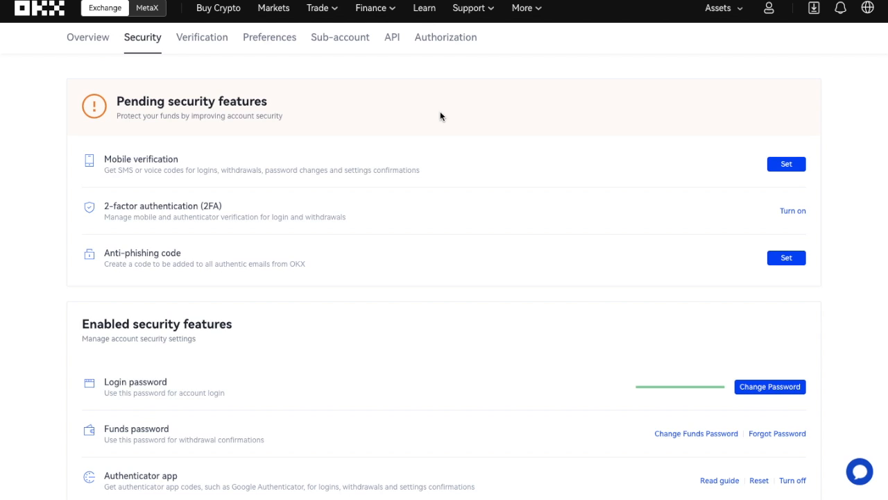
# Open the Express GBP-to-USDT buy form and review its Pay with methods, keeping Visa
pyautogui.click(218, 8)
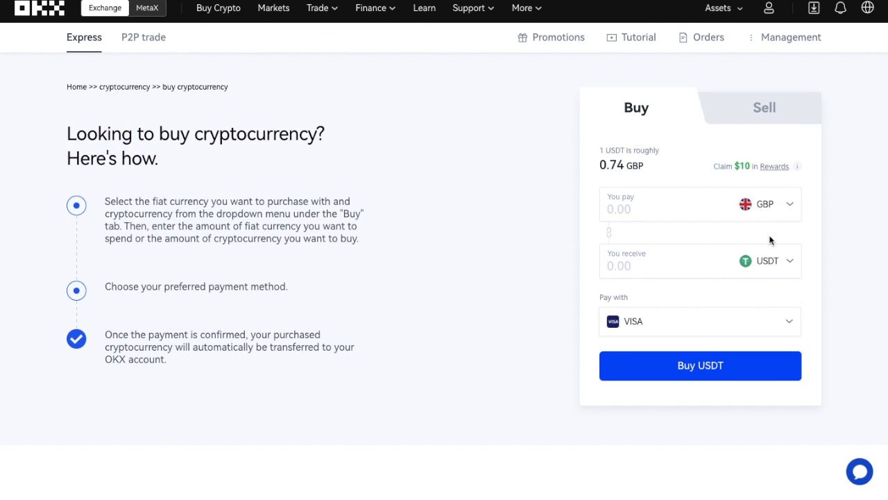
pyautogui.click(766, 203)
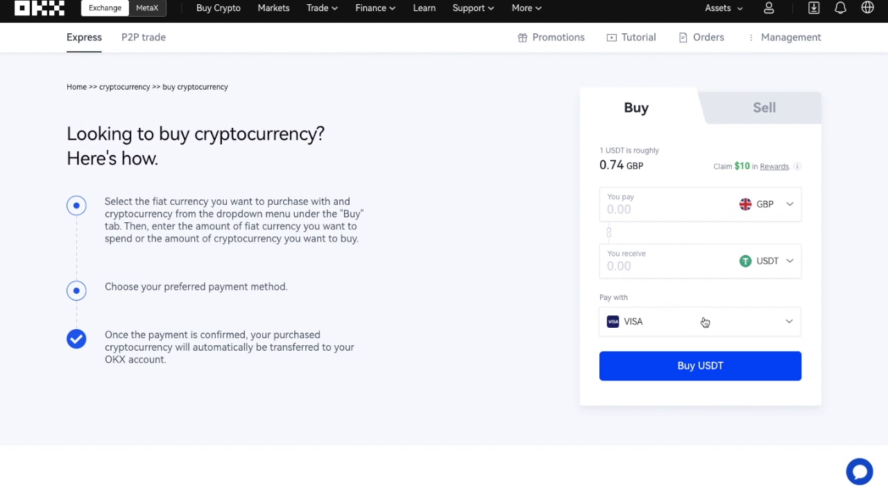
pyautogui.click(700, 322)
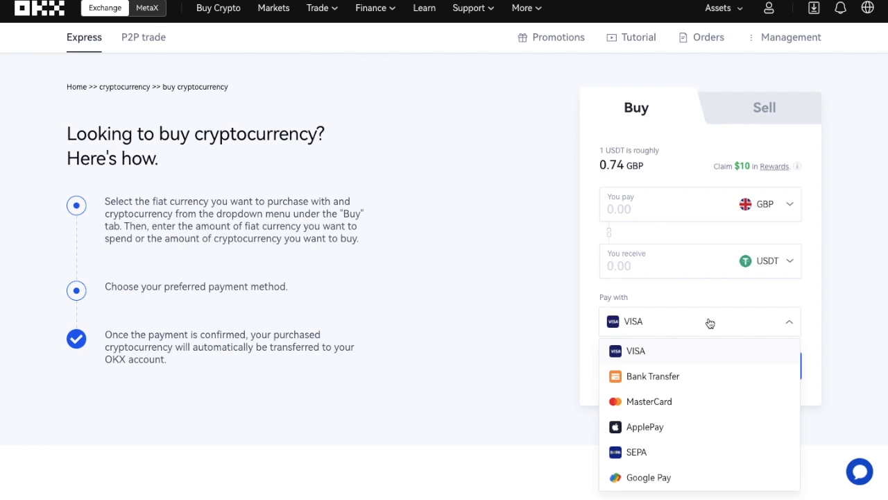
pyautogui.moveTo(708, 388)
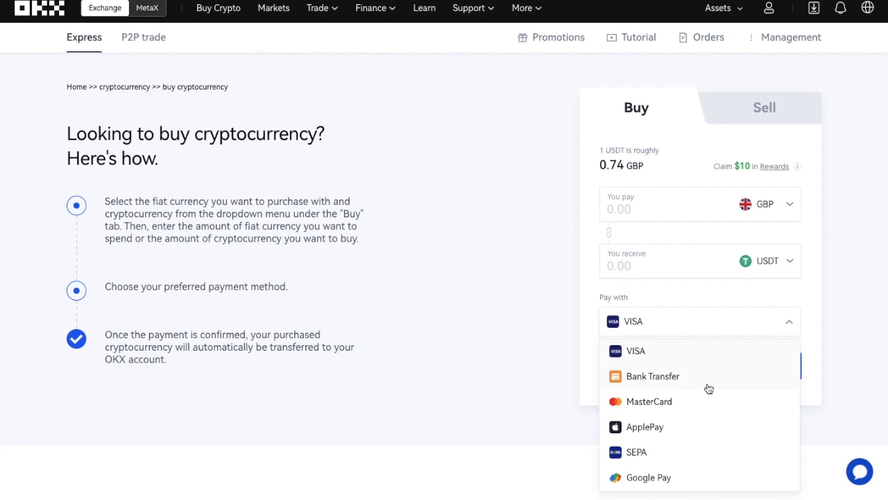
pyautogui.moveTo(697, 484)
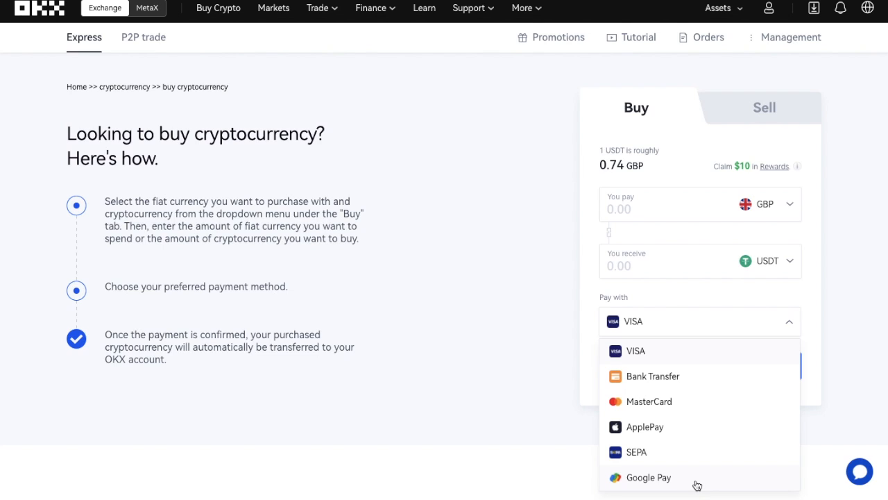
pyautogui.moveTo(438, 335)
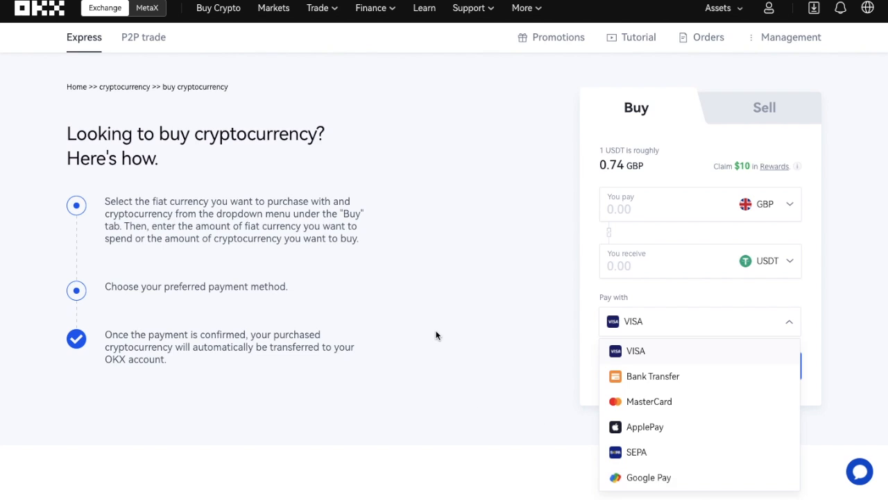
pyautogui.click(636, 351)
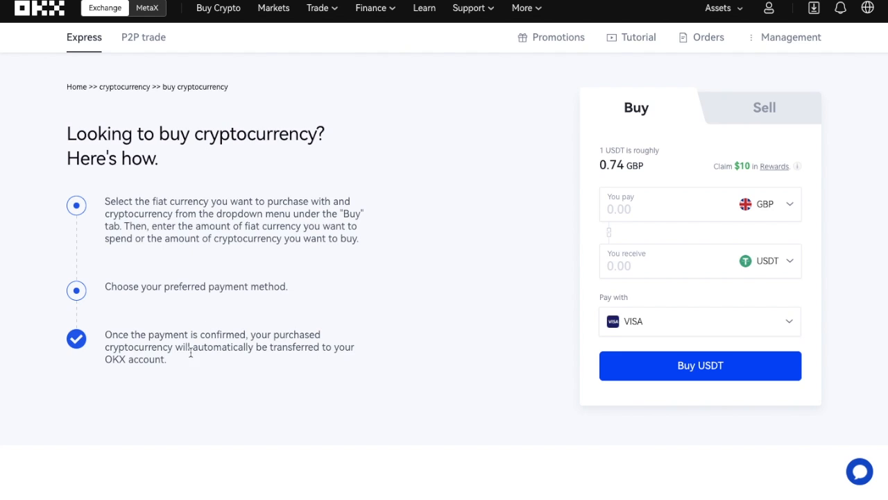
pyautogui.moveTo(156, 375)
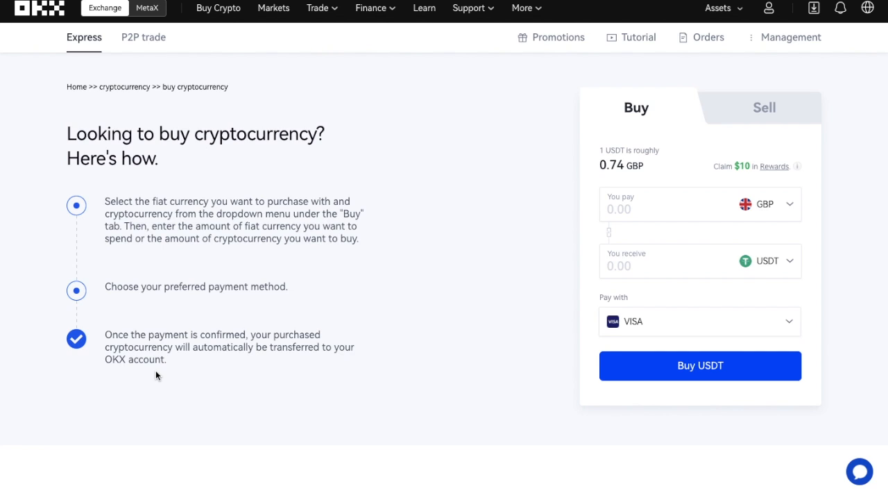
pyautogui.moveTo(399, 202)
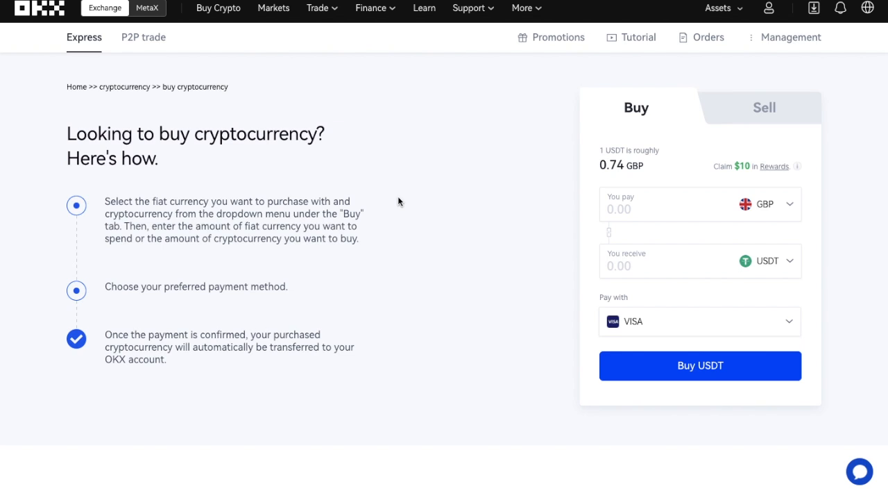
# On the crypto Deposit page, choose USDT and select the USDT-TRC20 network
pyautogui.click(720, 8)
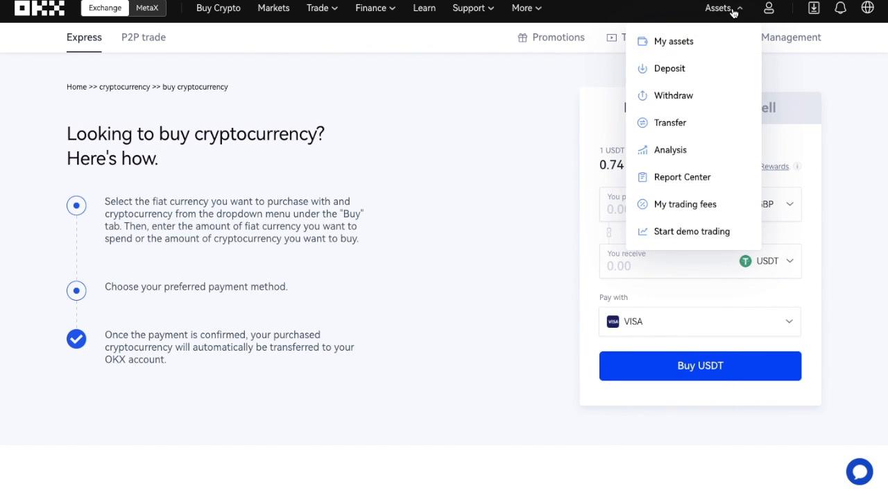
pyautogui.moveTo(670, 68)
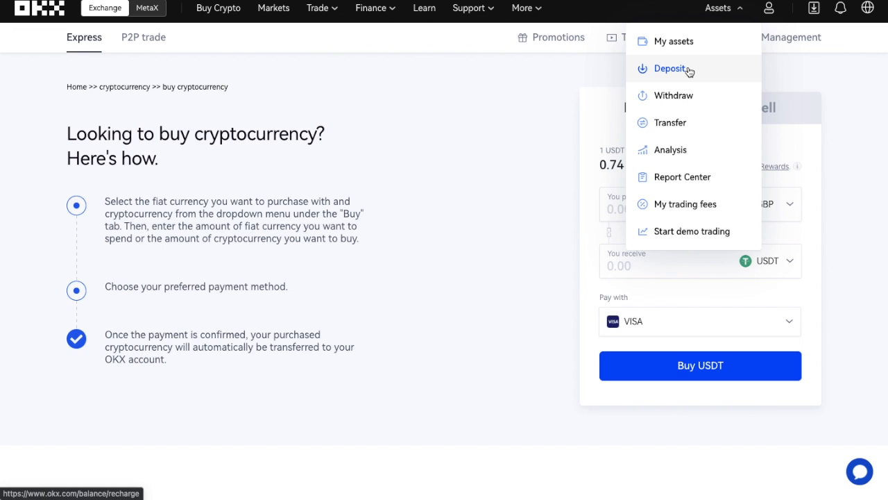
pyautogui.click(670, 68)
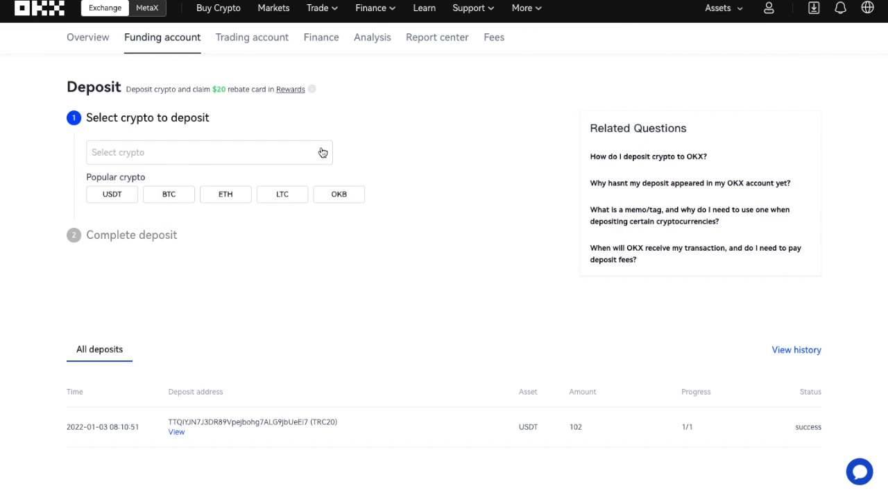
pyautogui.click(208, 152)
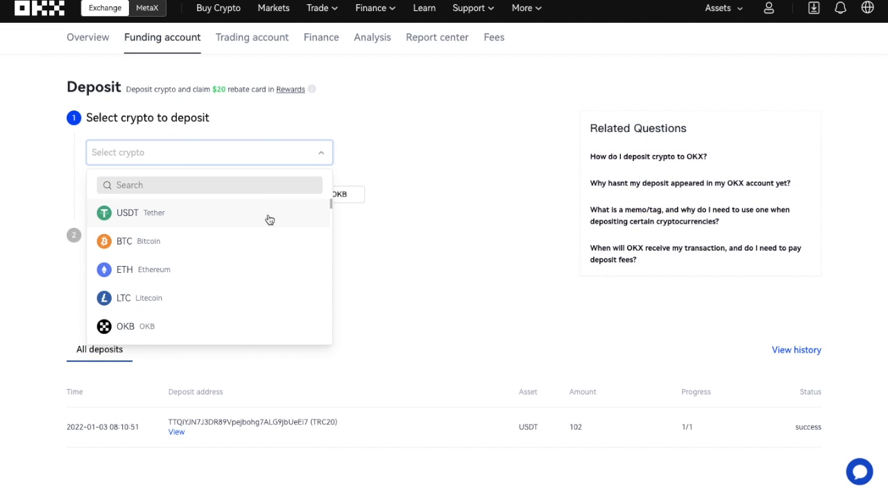
pyautogui.moveTo(270, 227)
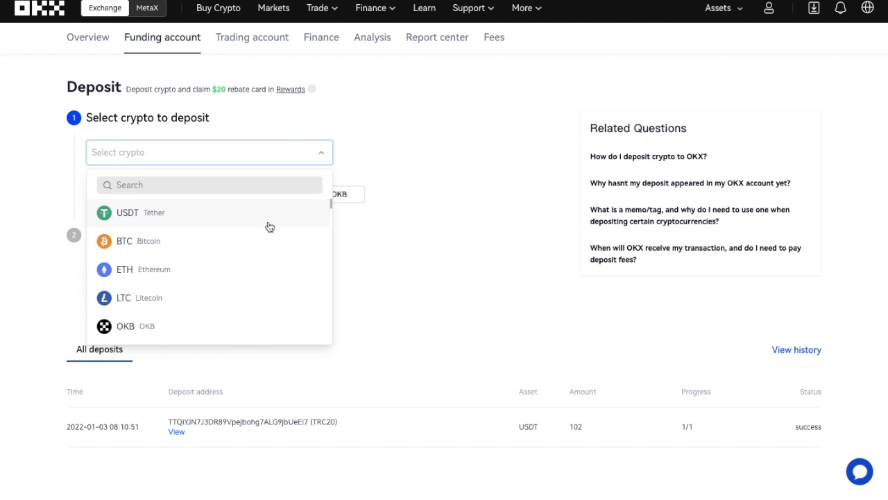
pyautogui.click(128, 213)
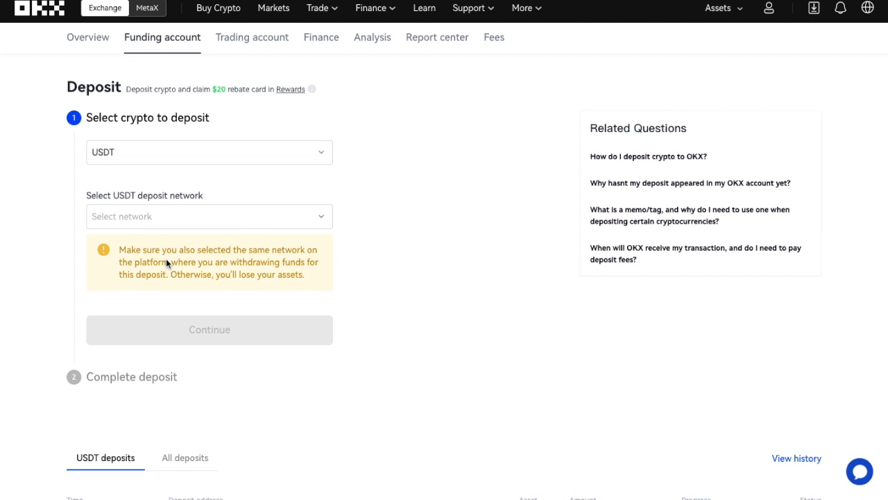
pyautogui.moveTo(262, 265)
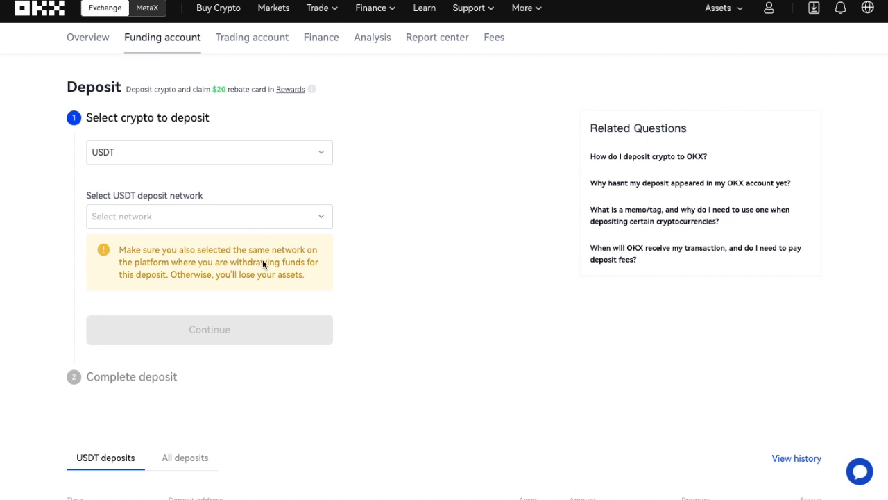
pyautogui.moveTo(282, 280)
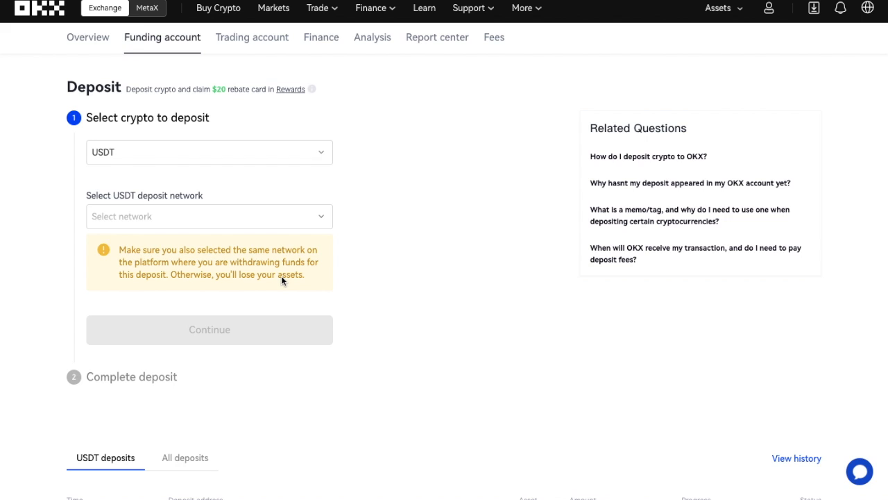
pyautogui.click(208, 215)
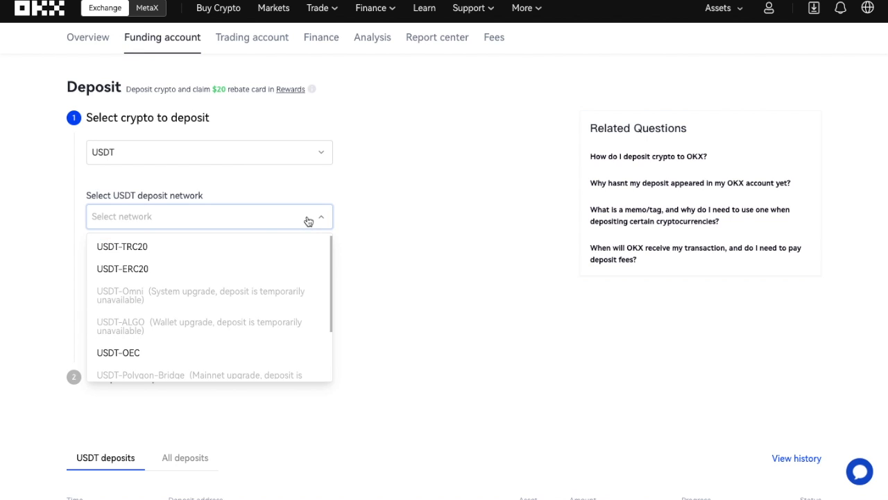
pyautogui.moveTo(292, 251)
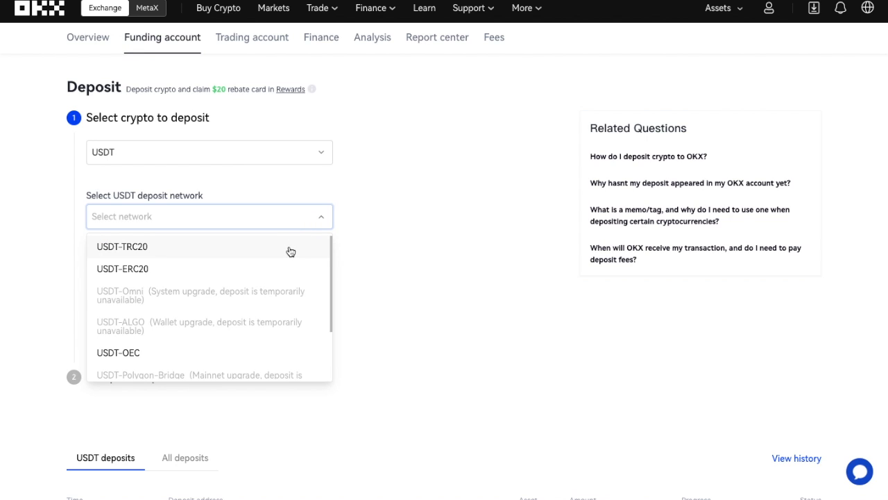
pyautogui.click(122, 247)
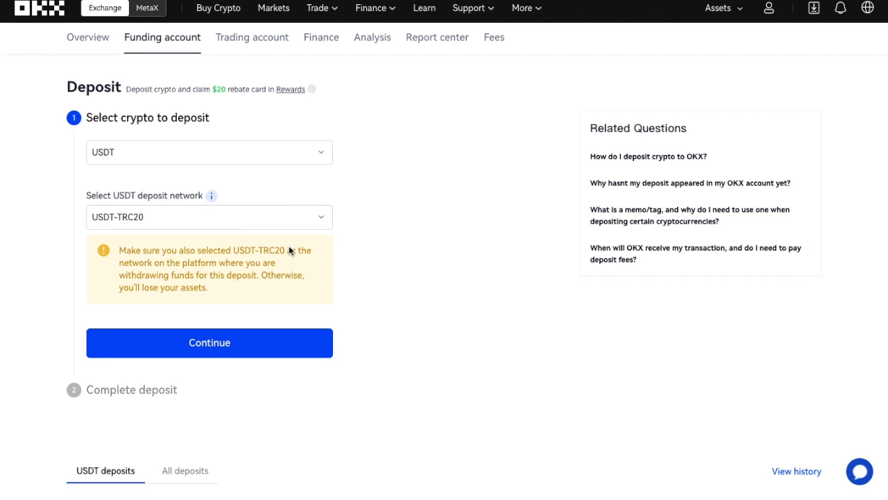
pyautogui.moveTo(251, 346)
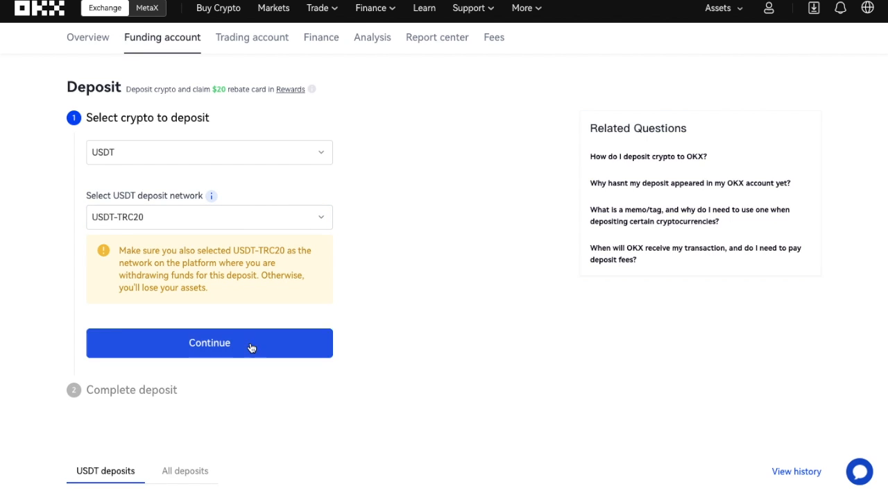
# Continue to the USDT-TRC20 address and QR code, depositing to the Trading account
pyautogui.click(210, 343)
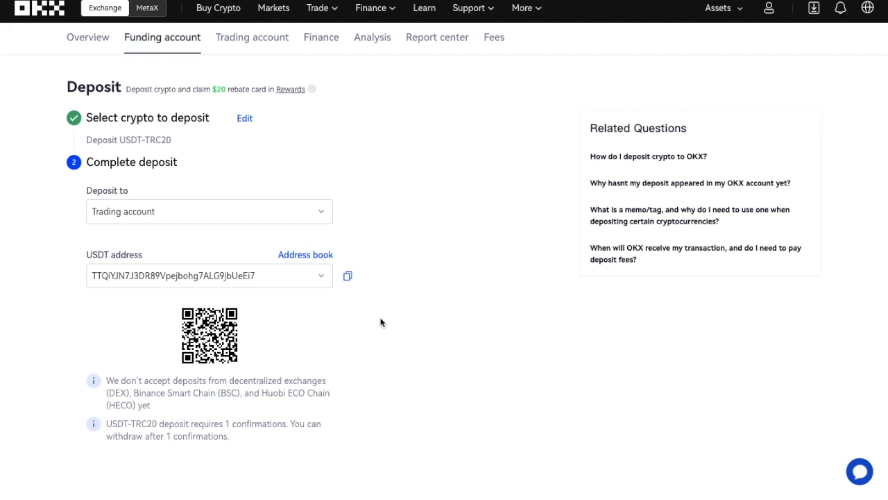
pyautogui.moveTo(313, 211)
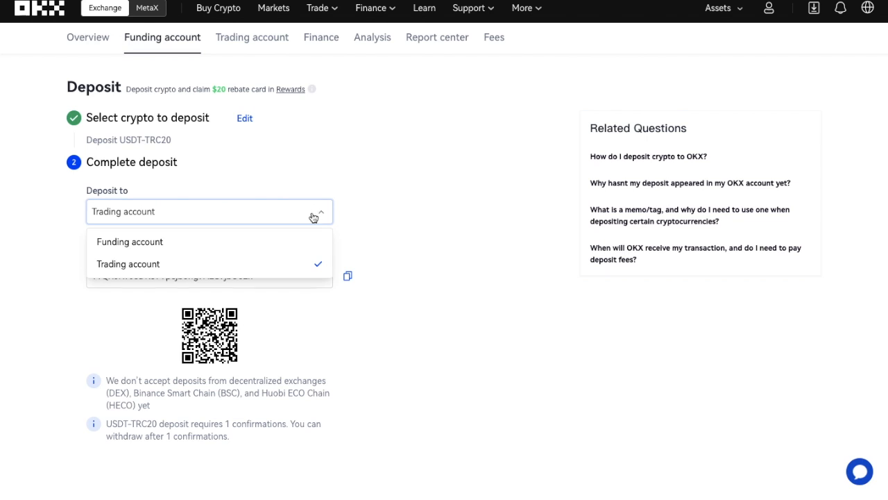
pyautogui.moveTo(291, 276)
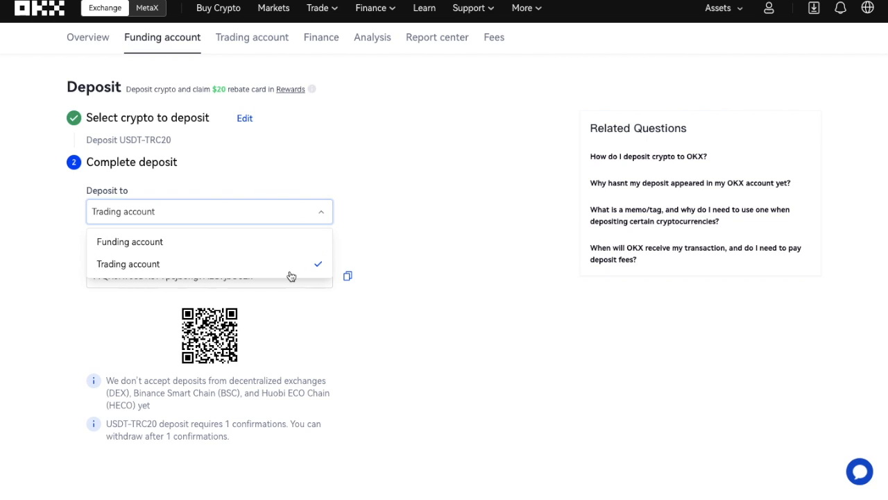
pyautogui.click(128, 264)
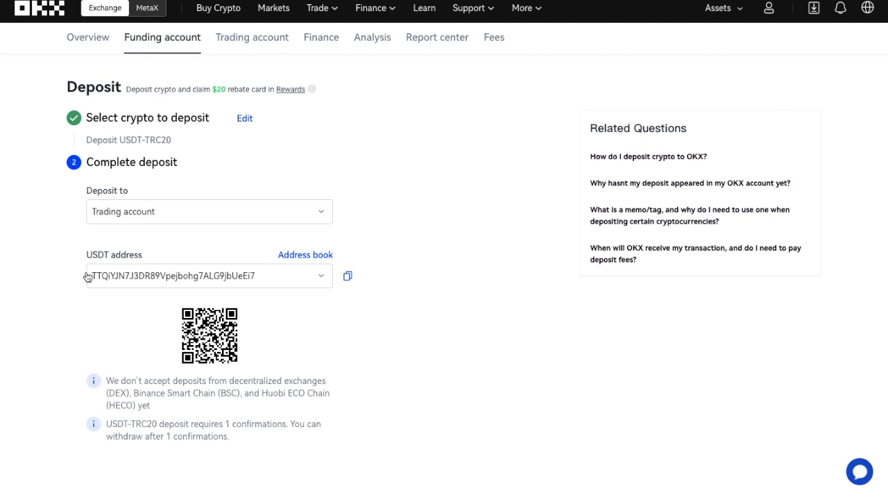
pyautogui.moveTo(222, 299)
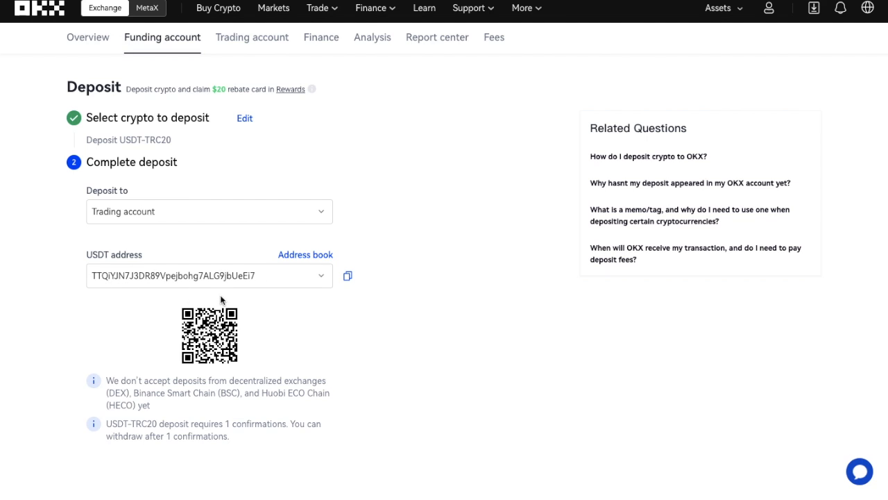
pyautogui.click(347, 275)
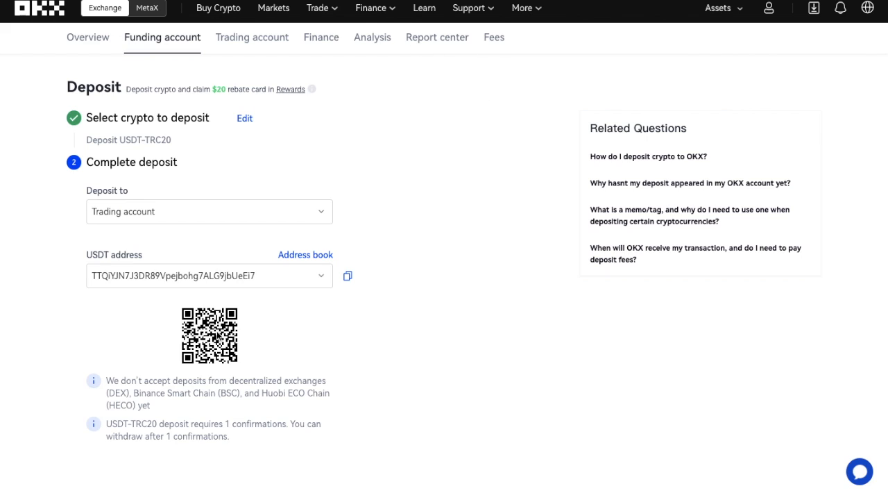
pyautogui.moveTo(168, 308)
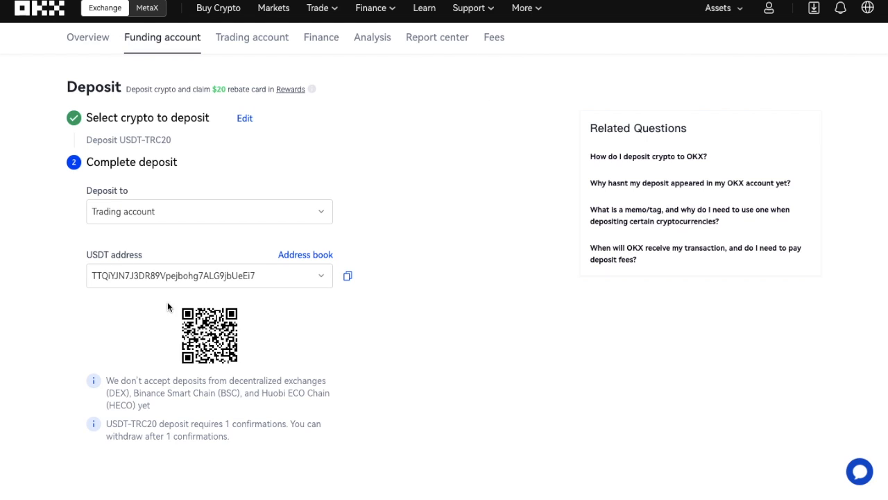
pyautogui.moveTo(203, 294)
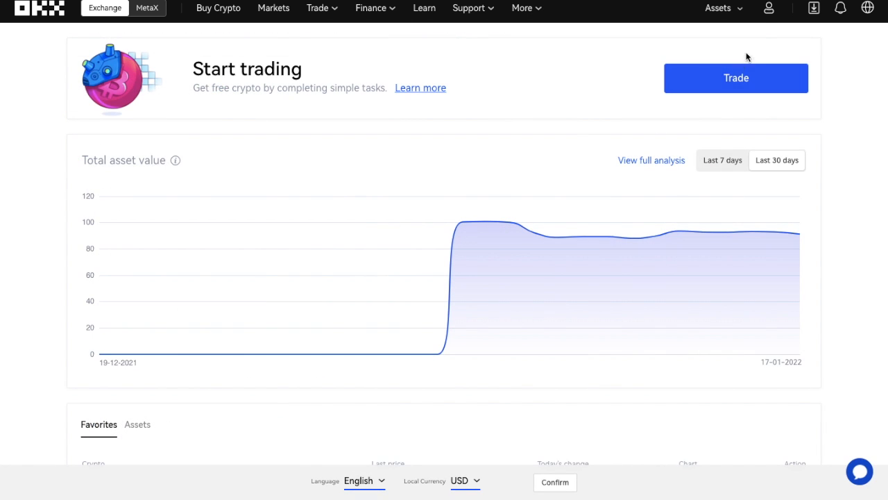
# Open the asset overview showing $101.15 in the trading account and recent USDT records
pyautogui.click(718, 8)
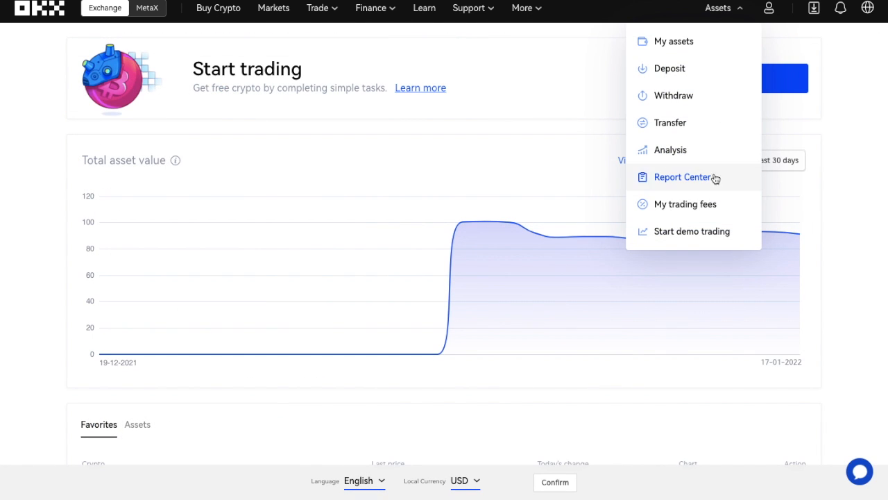
pyautogui.click(692, 232)
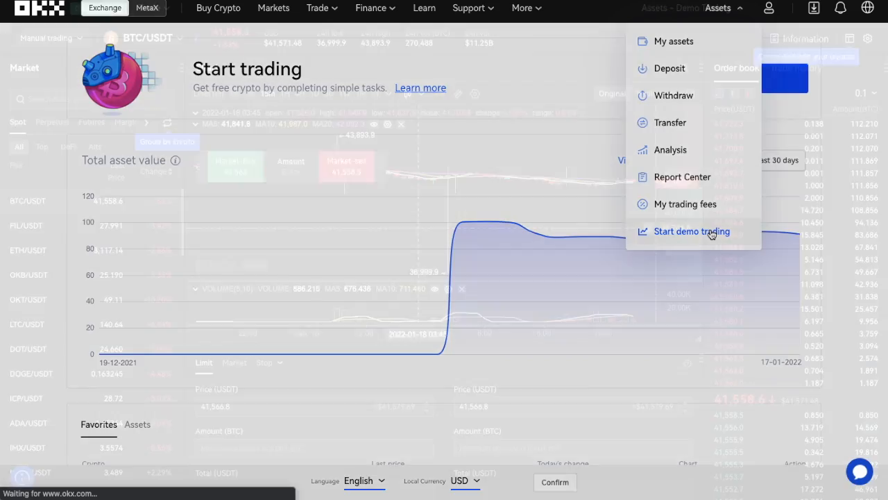
pyautogui.click(692, 232)
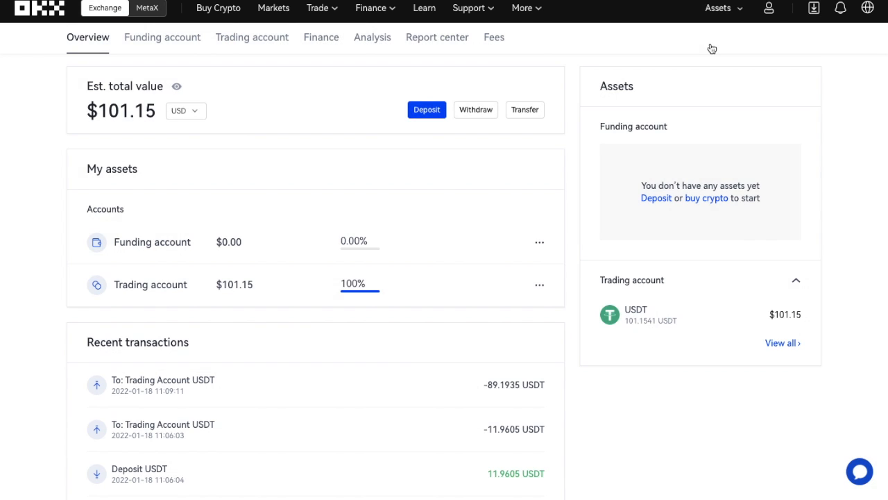
pyautogui.moveTo(375, 204)
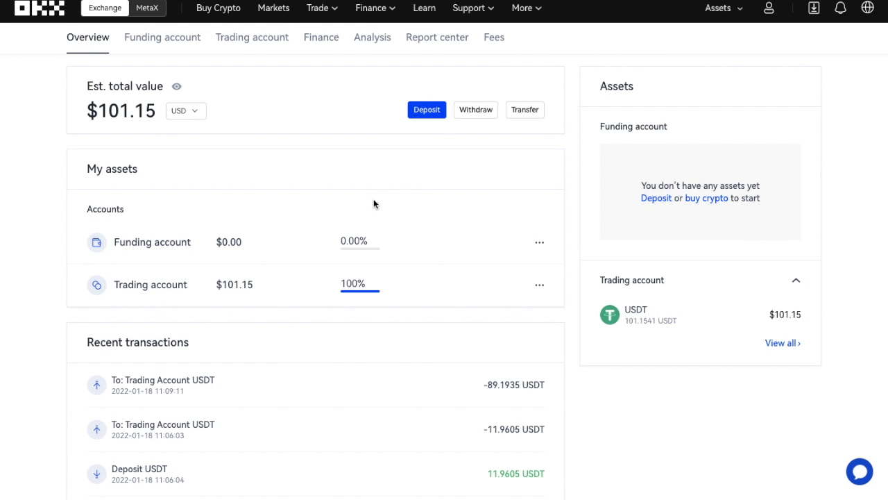
pyautogui.moveTo(354, 284)
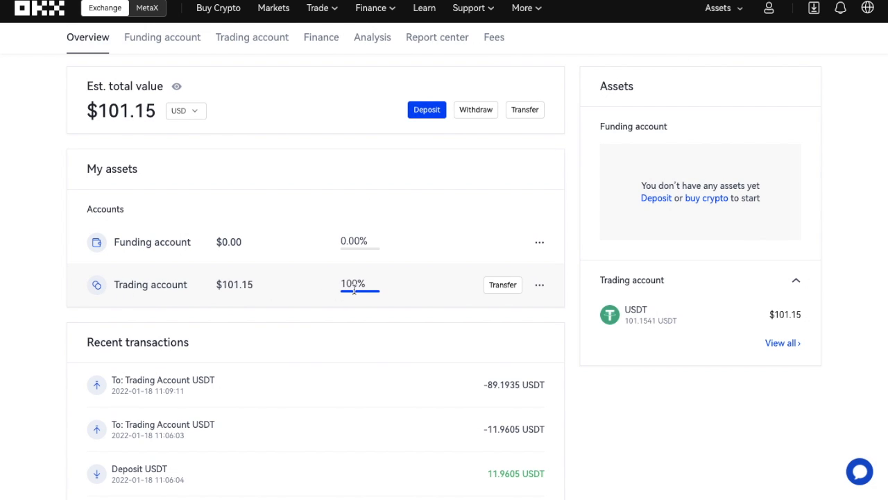
pyautogui.moveTo(416, 290)
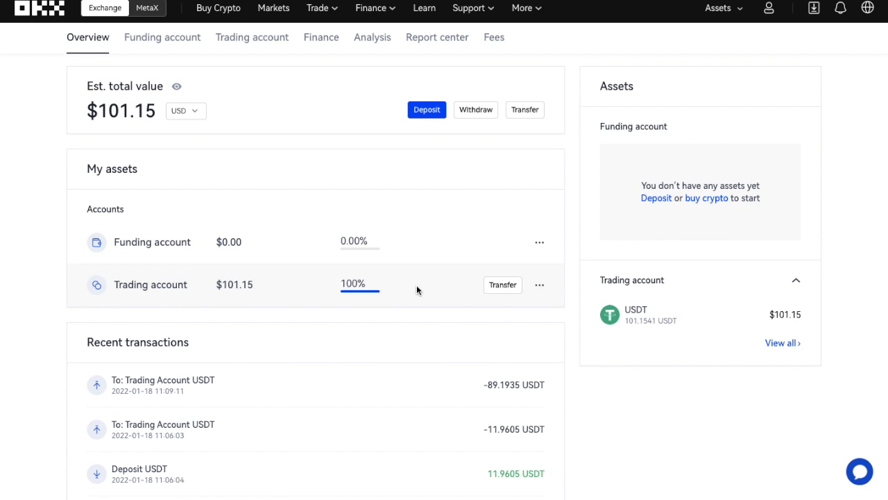
pyautogui.click(273, 7)
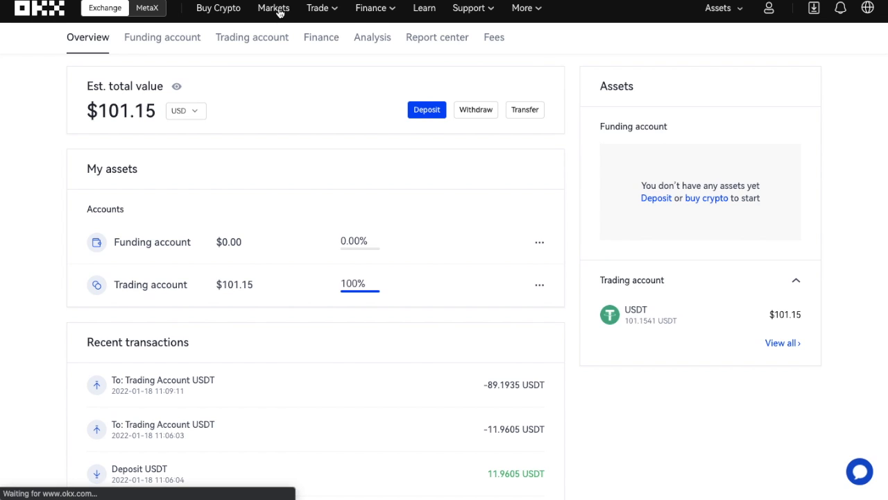
# Browse the Spot USDT trading pairs under Markets, then bring up the Trade menu
pyautogui.click(273, 8)
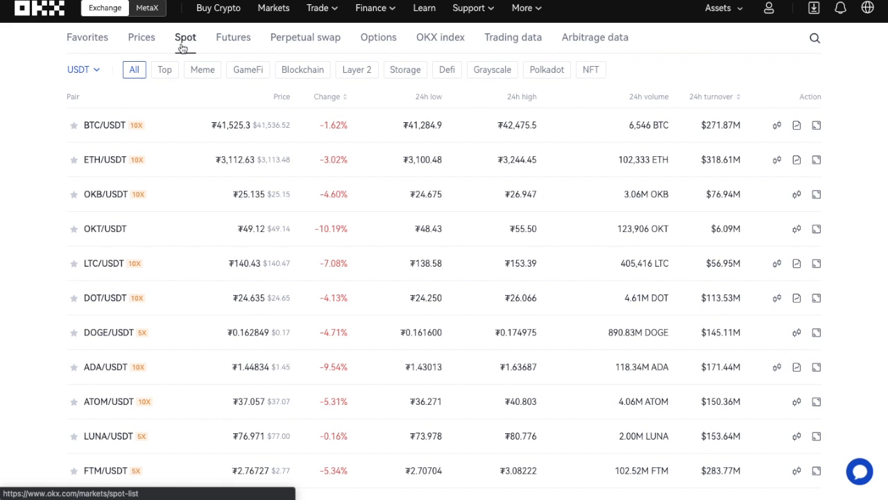
pyautogui.click(78, 69)
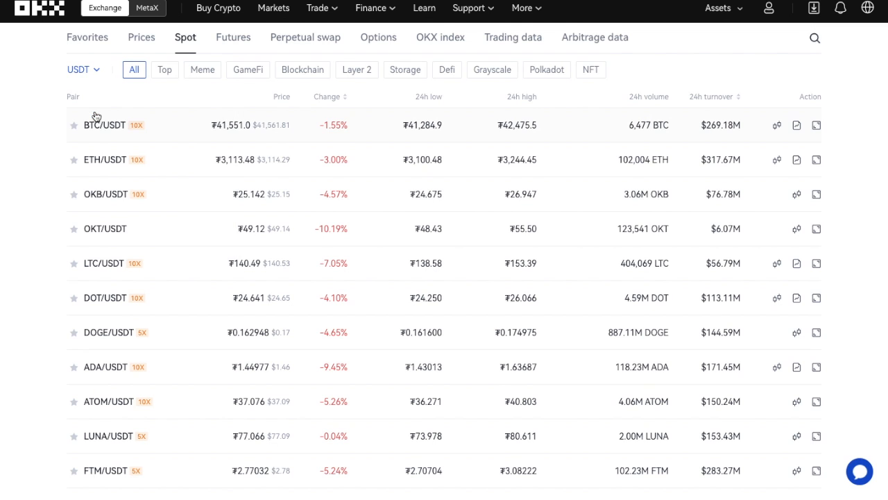
pyautogui.moveTo(42, 229)
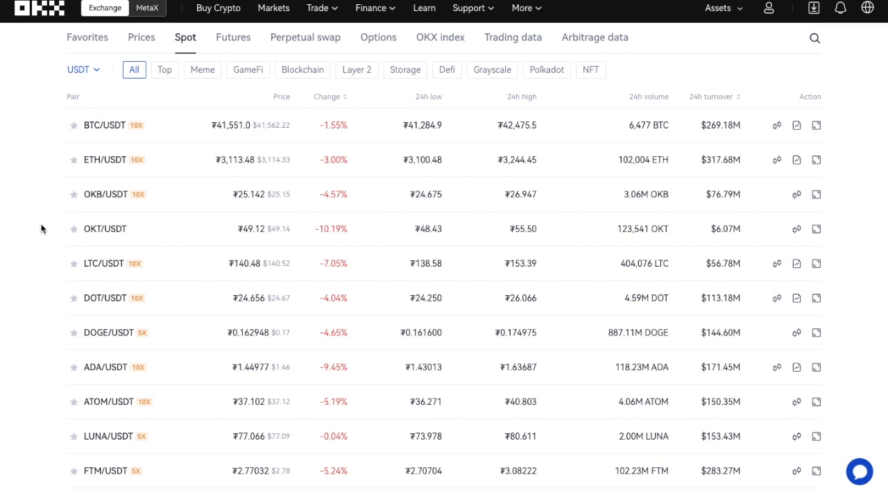
pyautogui.scroll(-3)
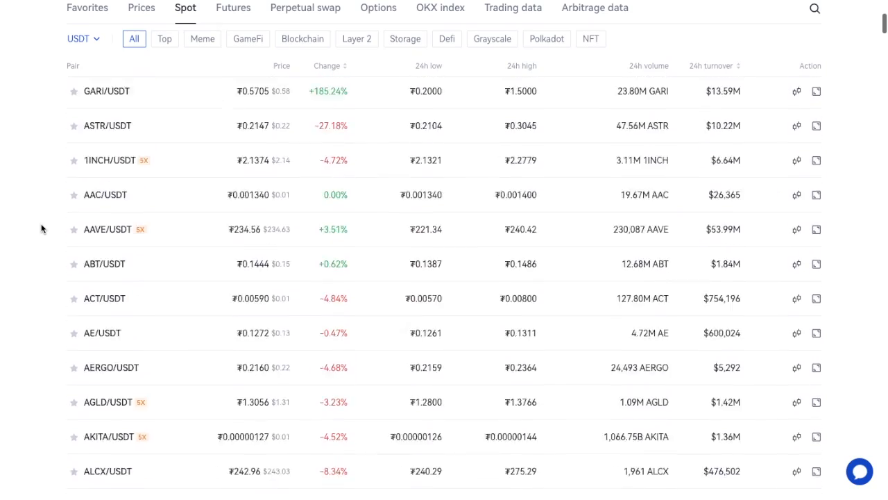
pyautogui.scroll(3)
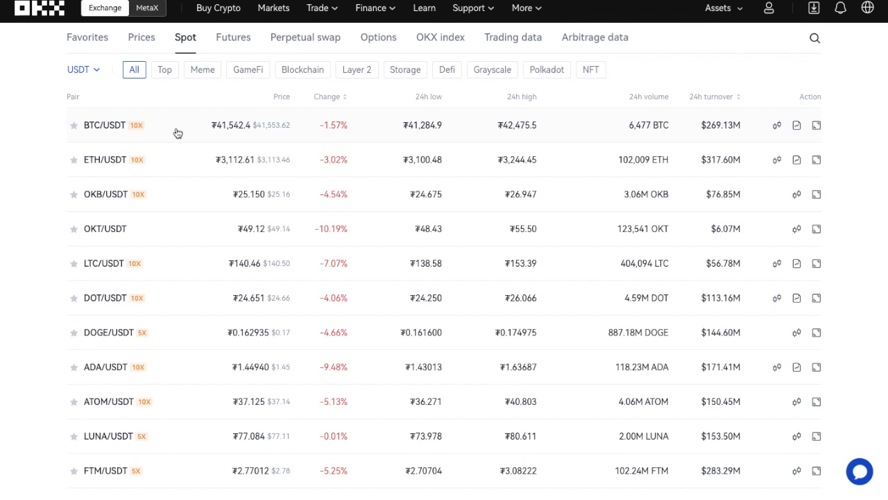
pyautogui.click(317, 8)
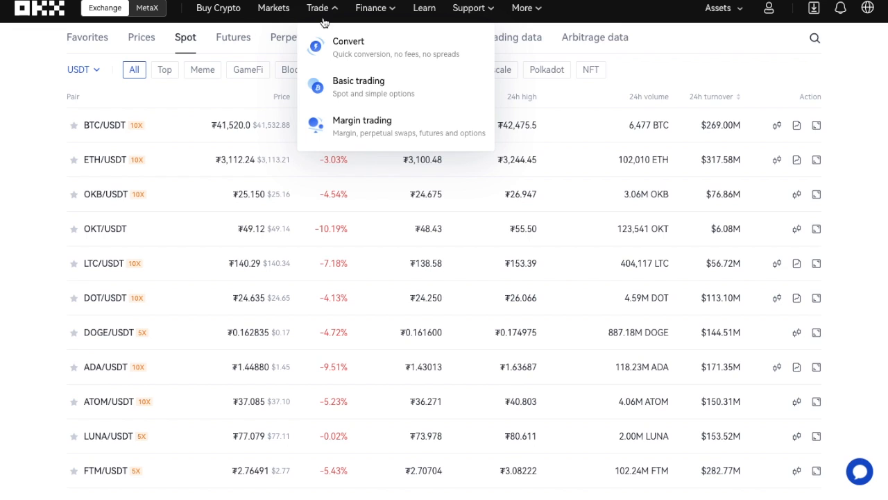
pyautogui.moveTo(334, 55)
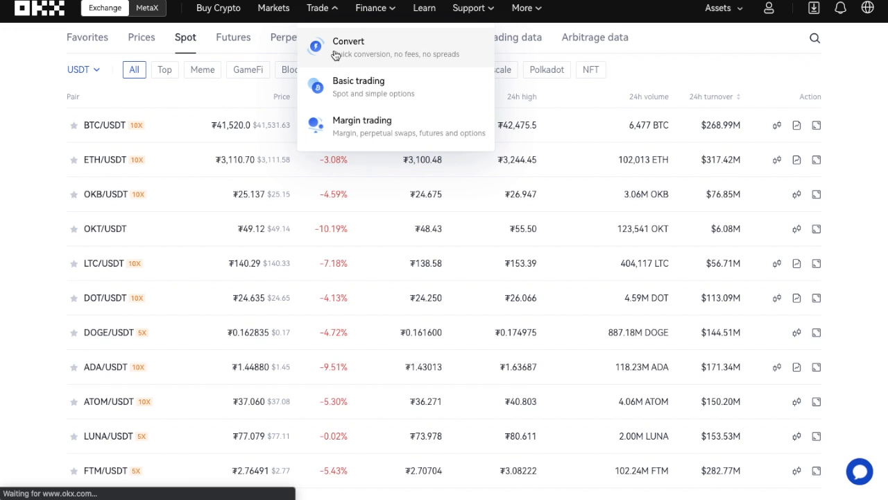
# Set up a full-balance USDT-to-BTC conversion from the trading account, then open Basic BTC/USDT trading
pyautogui.click(348, 41)
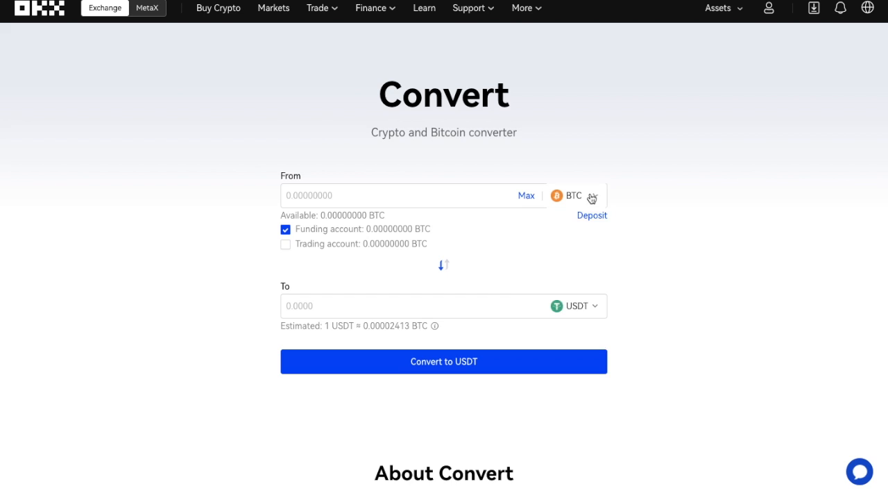
pyautogui.click(444, 265)
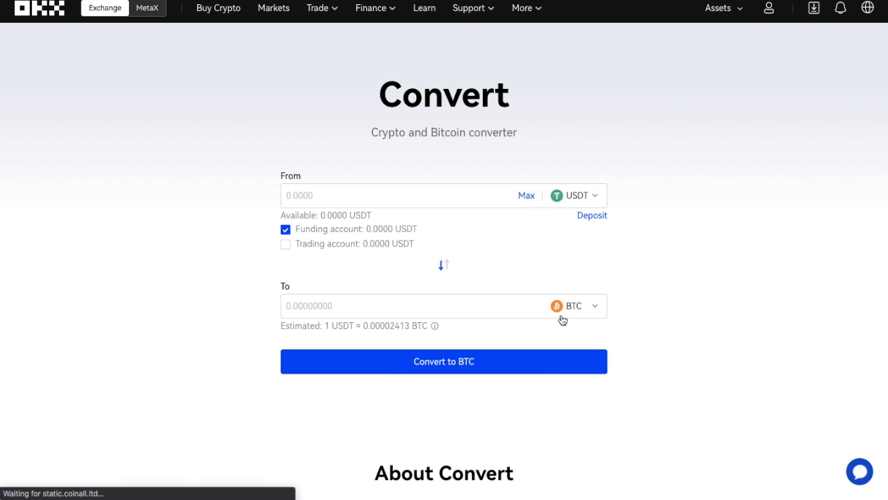
pyautogui.click(286, 244)
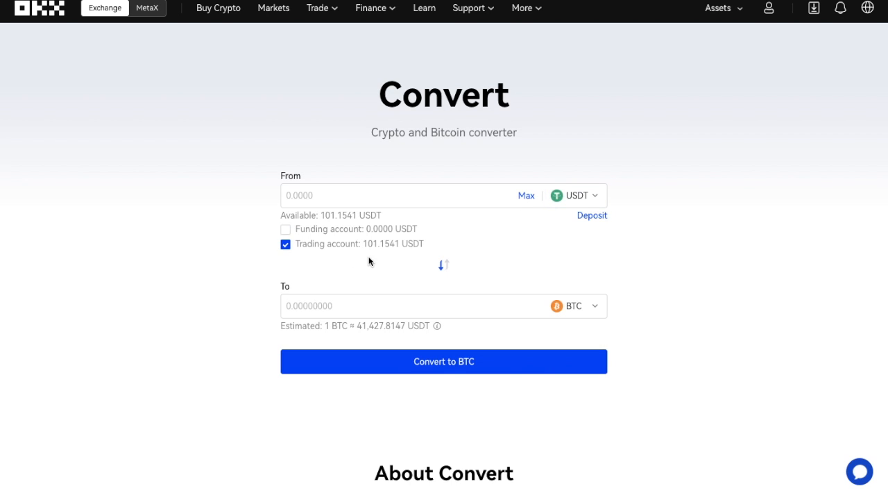
pyautogui.click(526, 195)
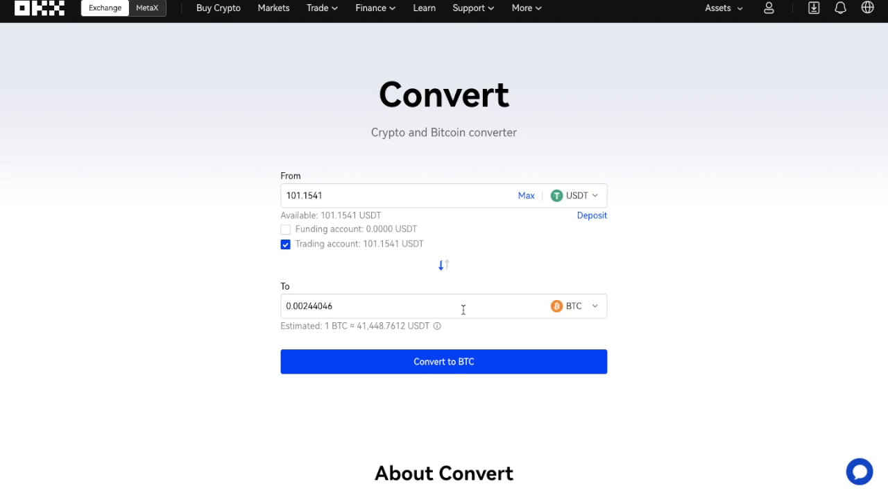
pyautogui.click(318, 8)
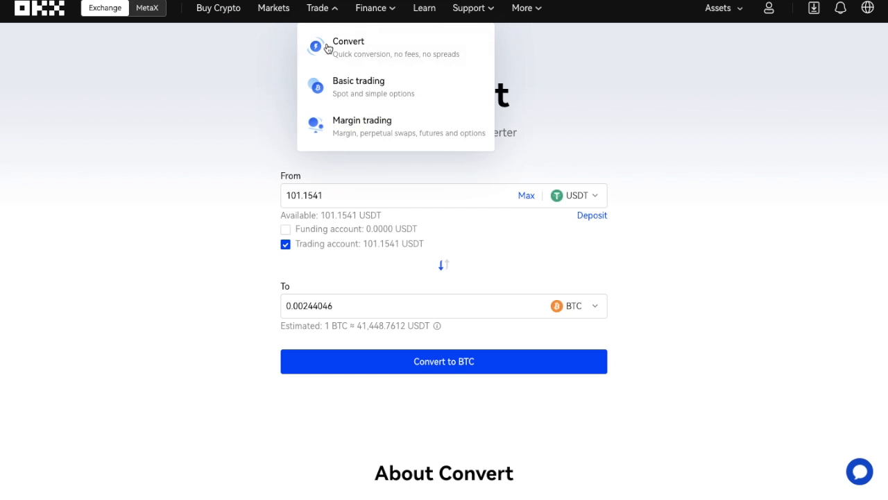
pyautogui.moveTo(334, 150)
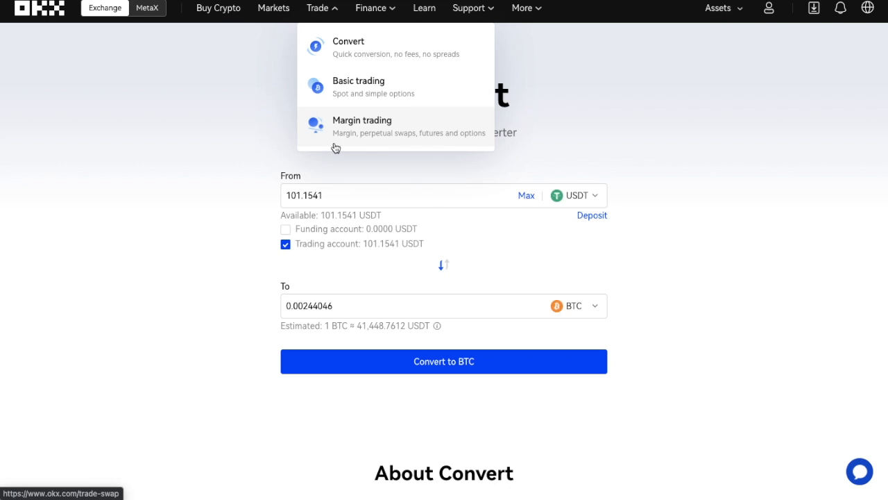
pyautogui.moveTo(419, 146)
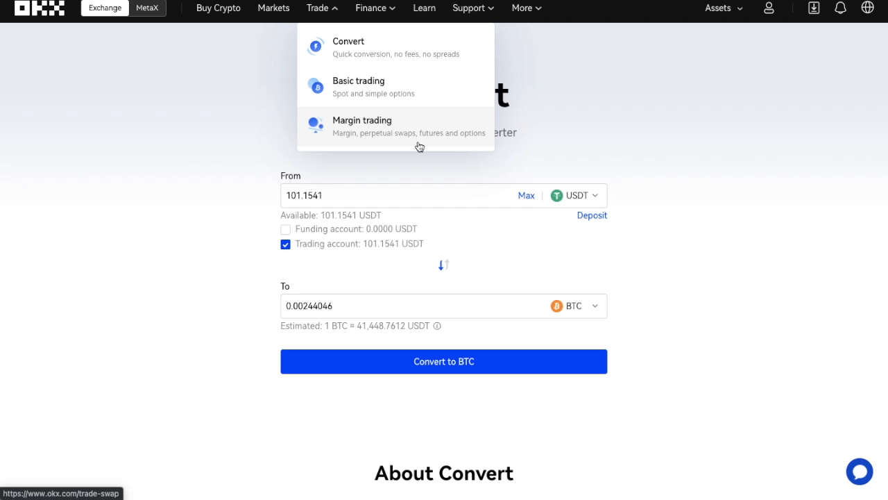
pyautogui.moveTo(380, 96)
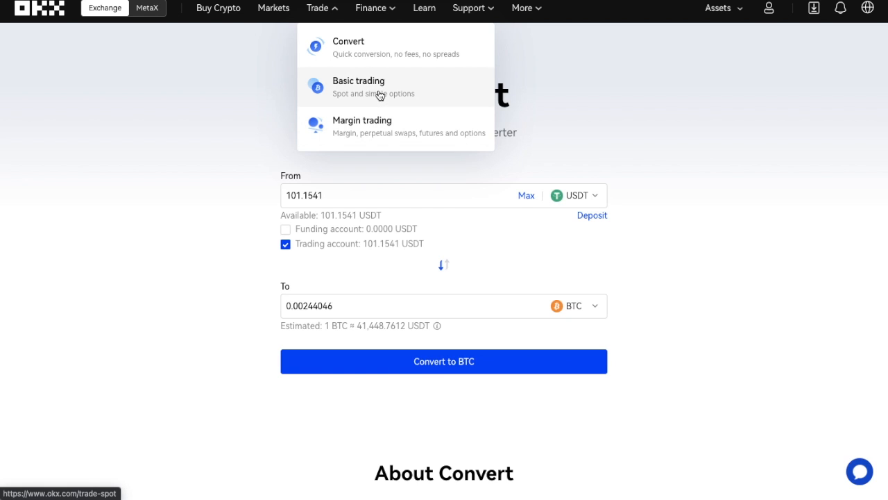
pyautogui.click(359, 87)
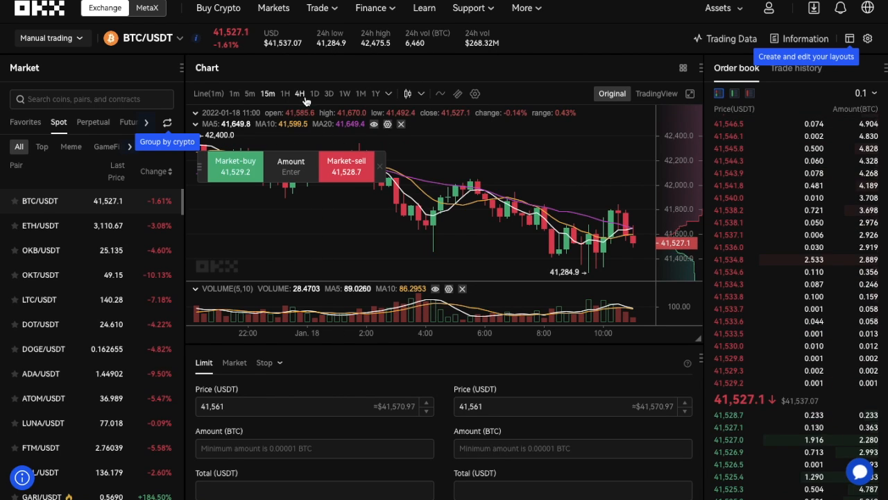
# Show BTC/USDT as 4H candles, switch orders to Market, and view the spot fee schedule
pyautogui.click(300, 94)
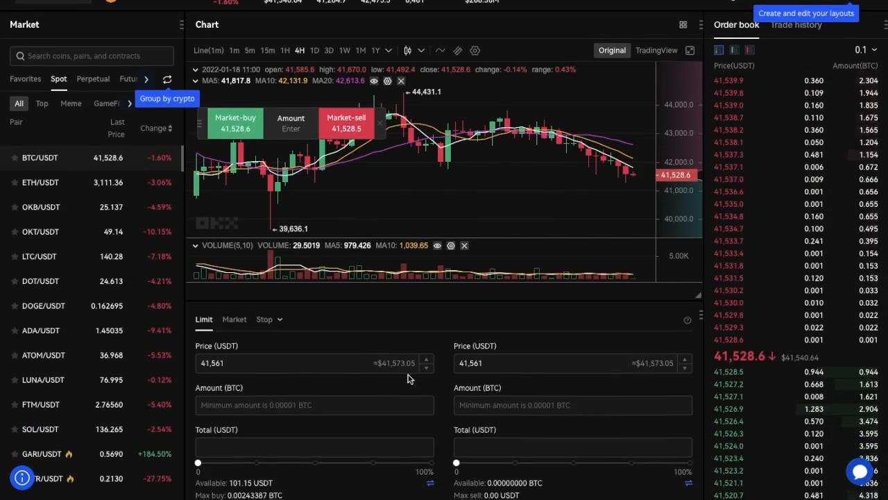
pyautogui.scroll(-3)
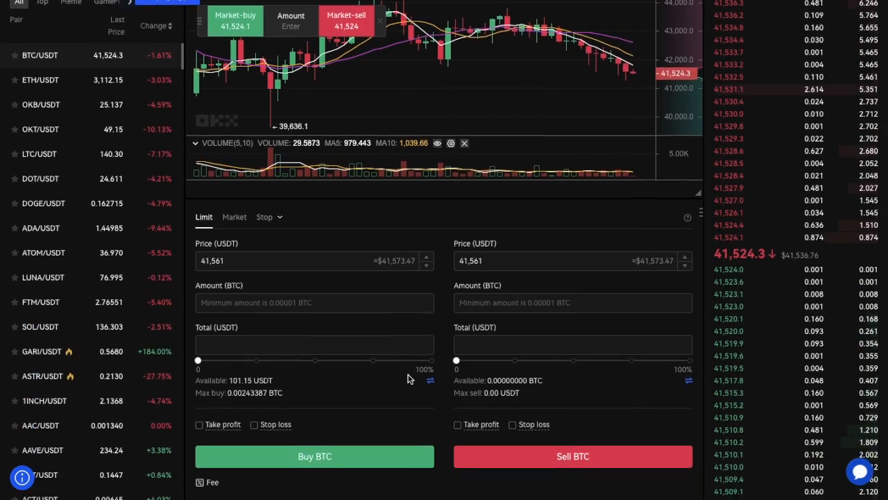
pyautogui.scroll(-3)
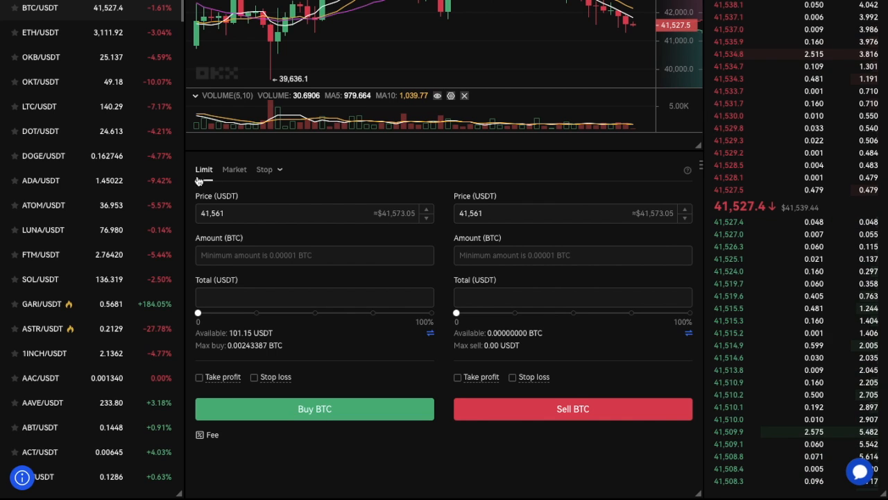
pyautogui.click(235, 169)
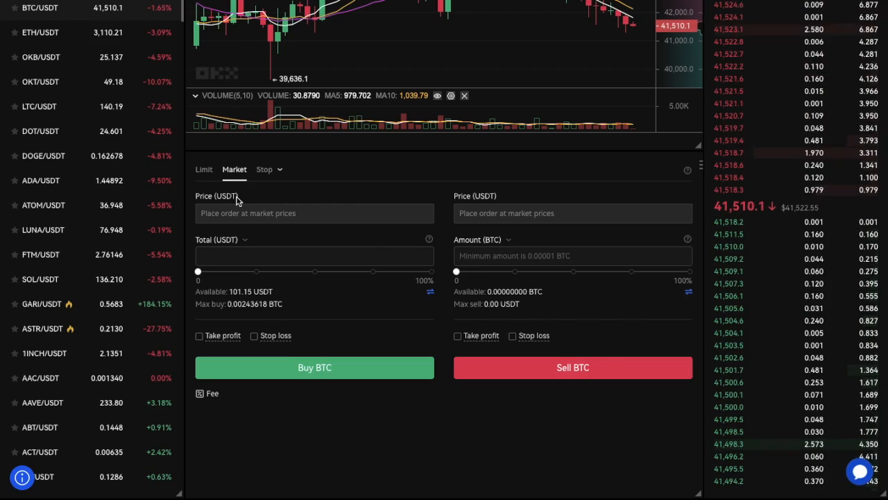
pyautogui.click(212, 393)
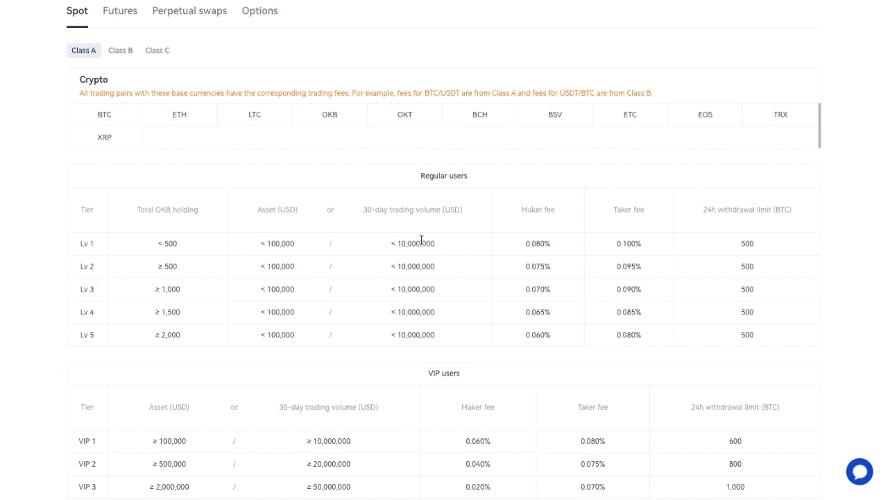
pyautogui.moveTo(657, 249)
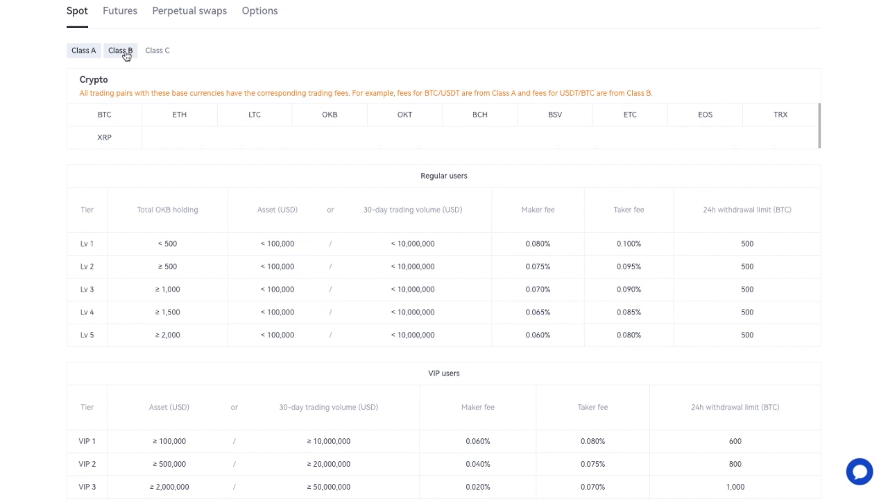
# Show the Class B spot fee rates and review the Regular and VIP tables
pyautogui.click(119, 49)
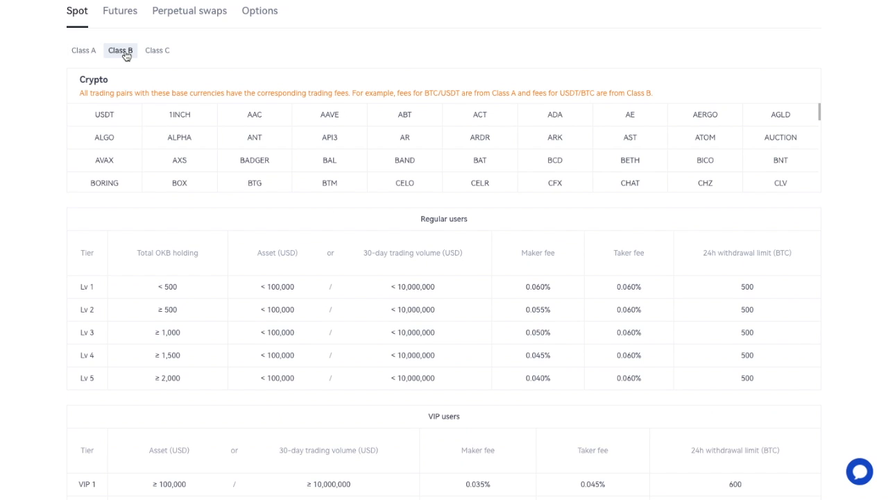
pyautogui.moveTo(631, 397)
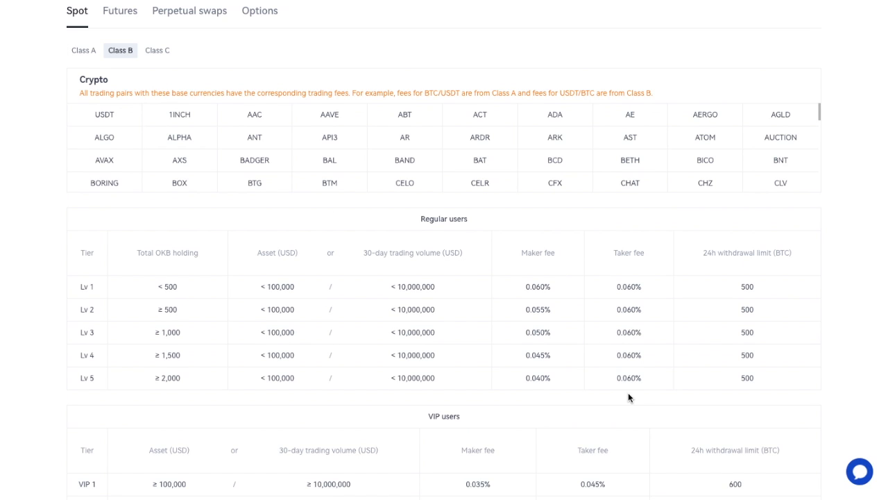
pyautogui.scroll(-3)
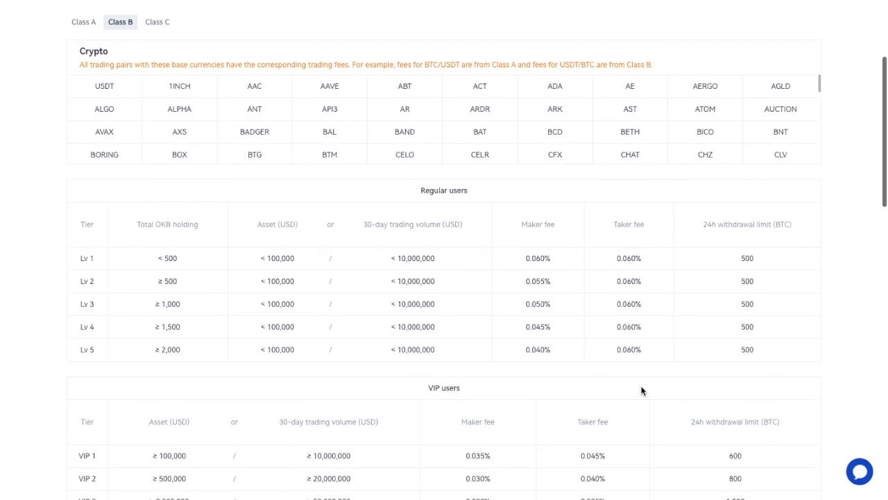
pyautogui.scroll(-3)
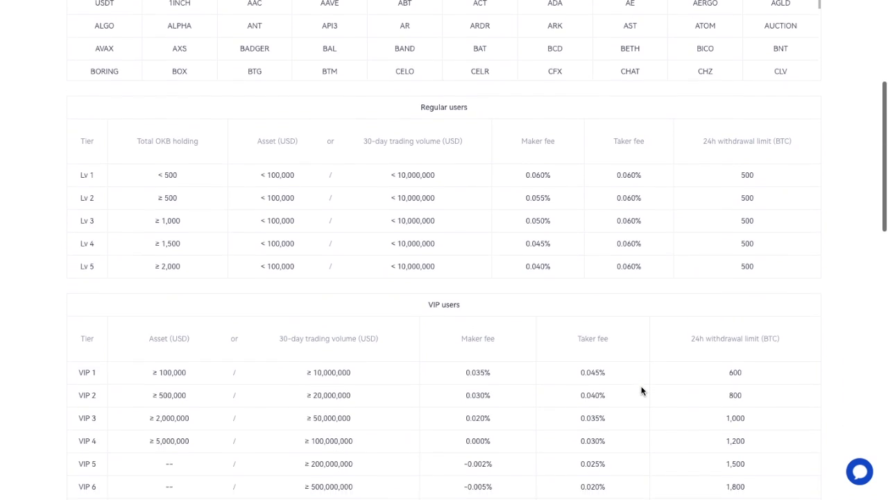
pyautogui.scroll(-3)
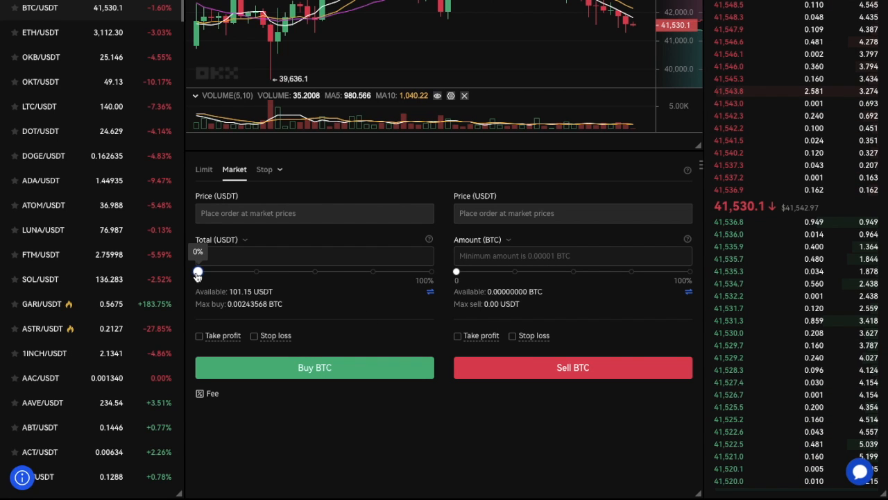
# Set the Buy BTC slider to 100% (about 101.1 USDT) and select the Total field
pyautogui.moveTo(198, 271); pyautogui.dragTo(432, 272)
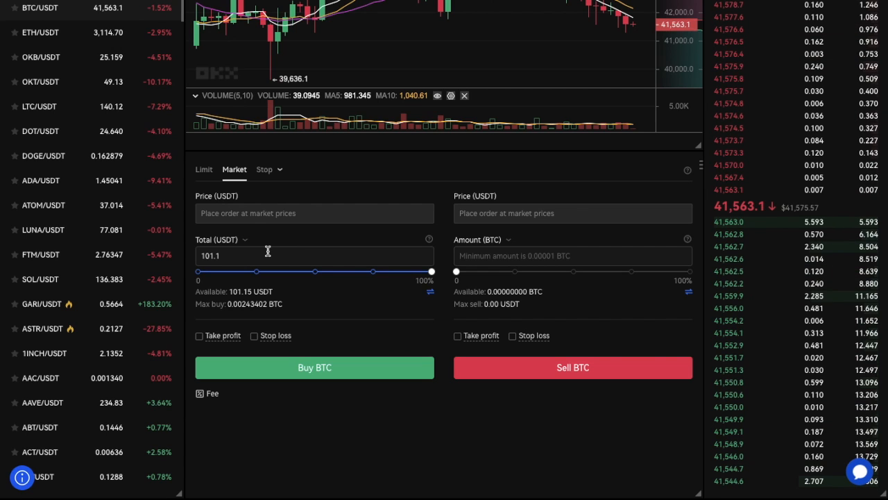
pyautogui.click(204, 170)
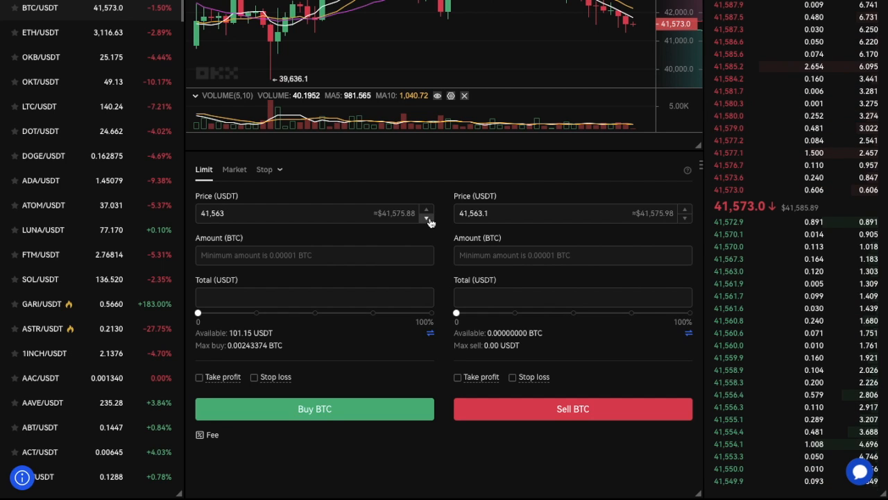
# Place a limit buy for 0.00243451 BTC at 41,550 USDT using the full balance
pyautogui.click(427, 218)
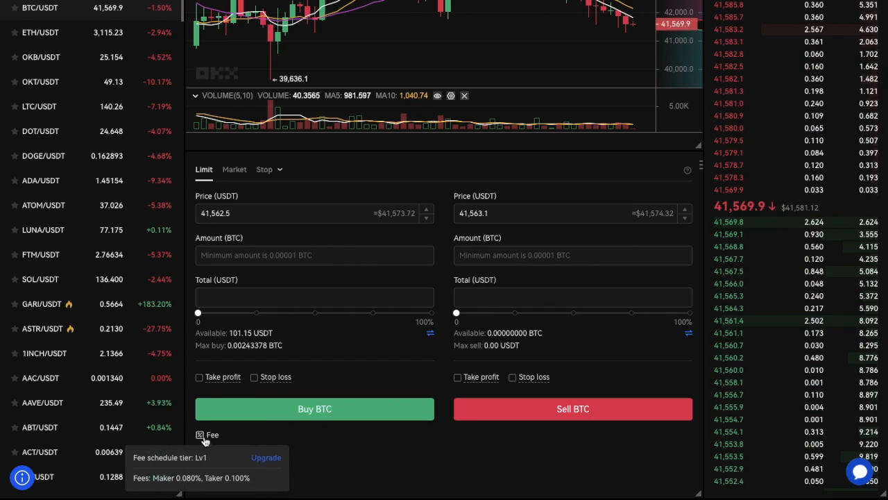
pyautogui.moveTo(184, 489)
pyautogui.write('41,550')
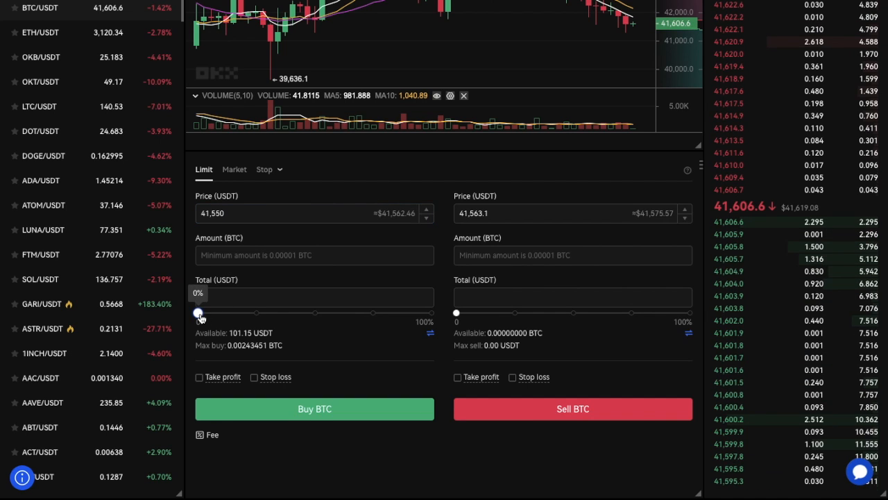
pyautogui.moveTo(198, 312); pyautogui.dragTo(432, 312)
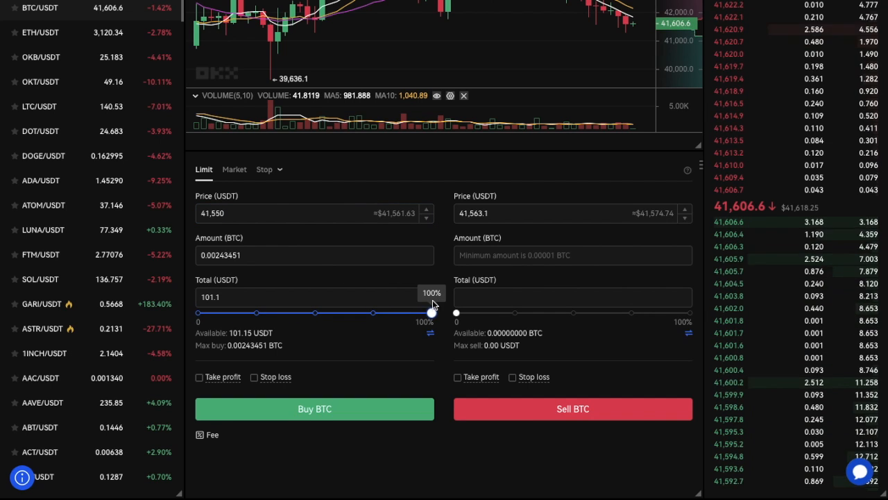
pyautogui.click(315, 408)
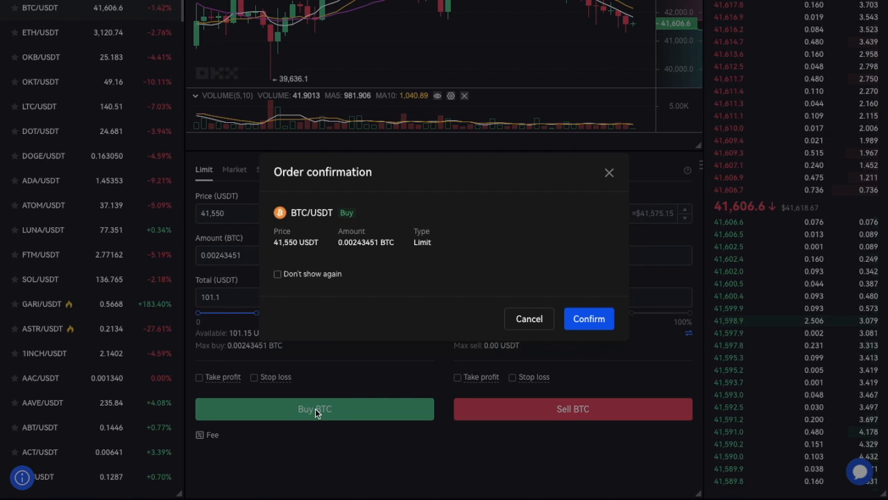
pyautogui.moveTo(585, 298)
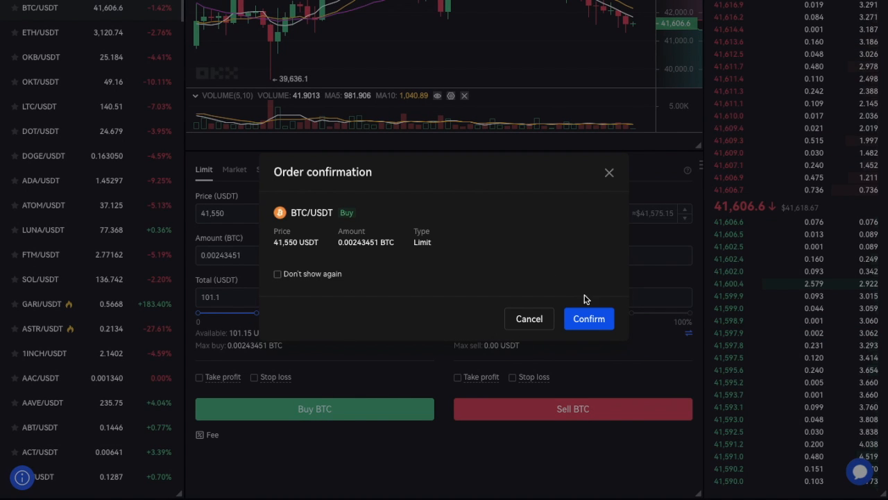
pyautogui.click(588, 318)
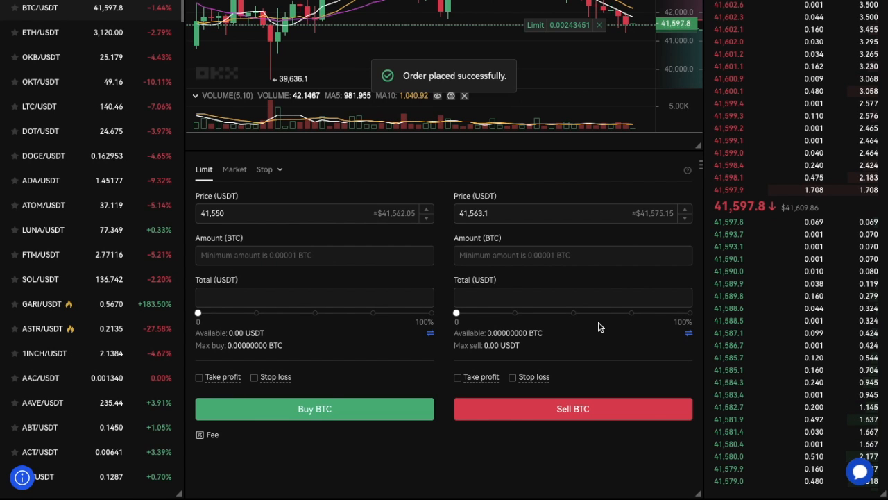
# Cancel the unfilled BTC/USDT limit buy order from Open orders
pyautogui.scroll(-3)
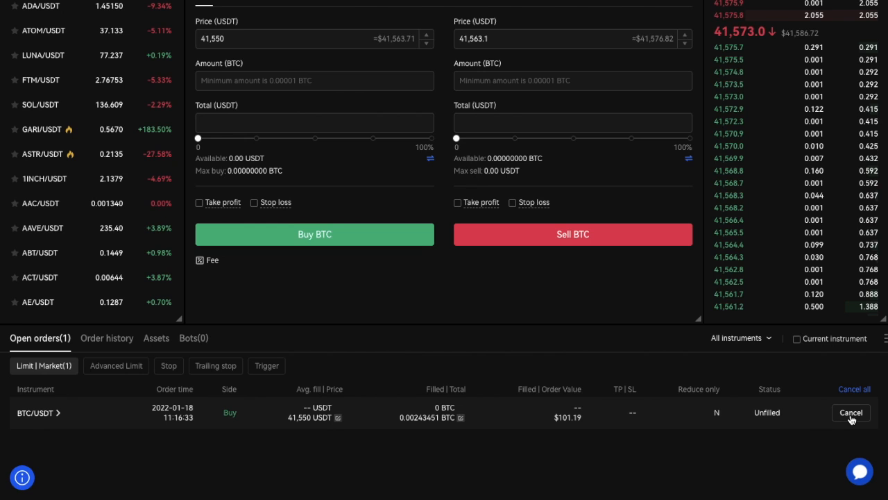
pyautogui.click(850, 413)
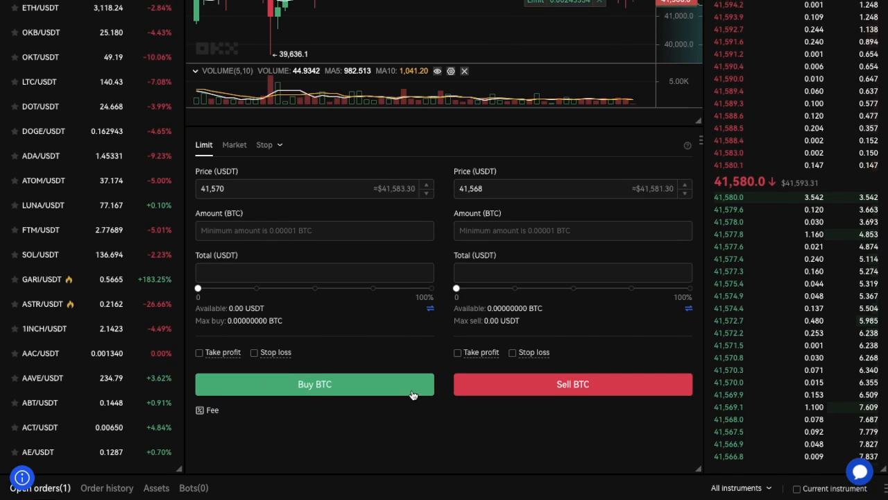
pyautogui.click(279, 145)
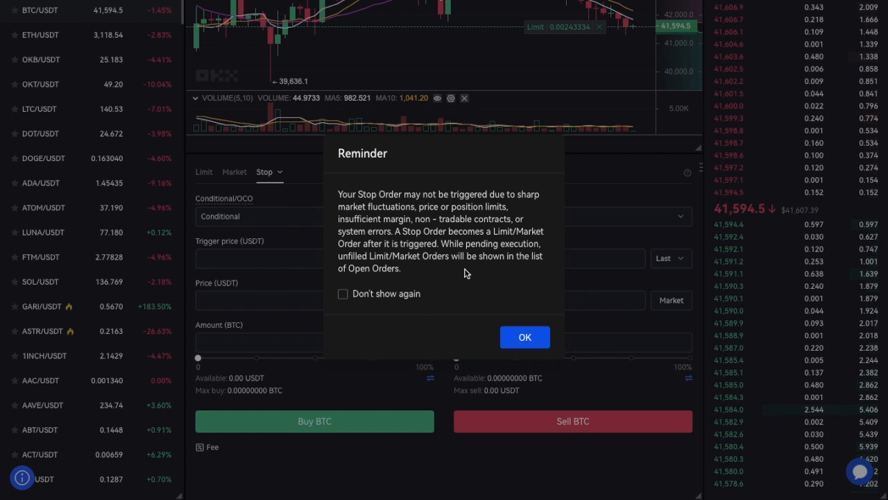
pyautogui.moveTo(414, 310)
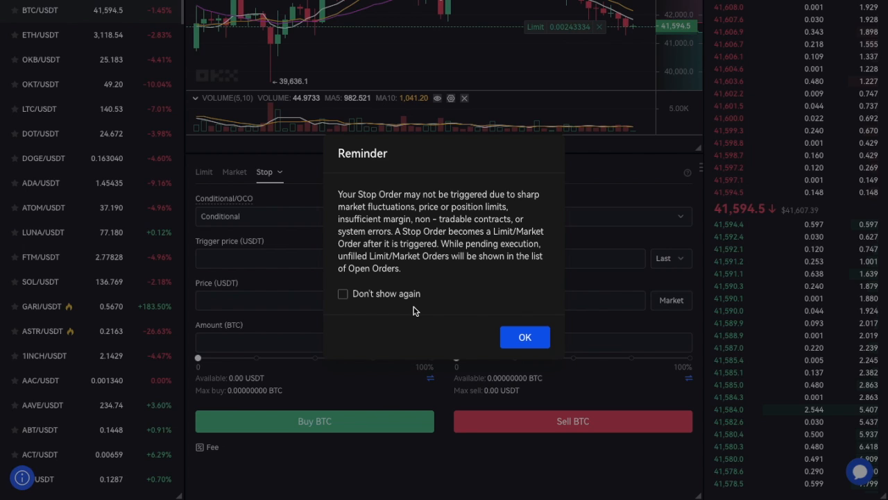
pyautogui.moveTo(447, 319)
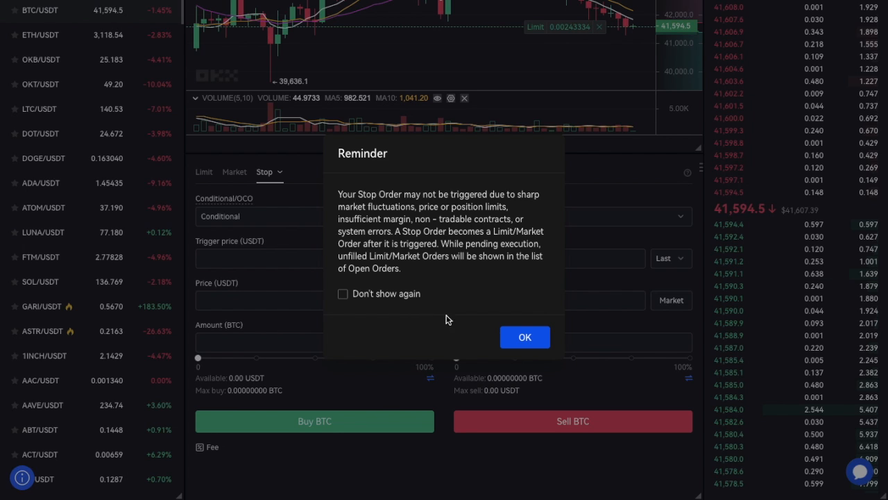
# Dismiss the stop-order Reminder to reveal the stop order form
pyautogui.click(525, 336)
pyautogui.write('0')
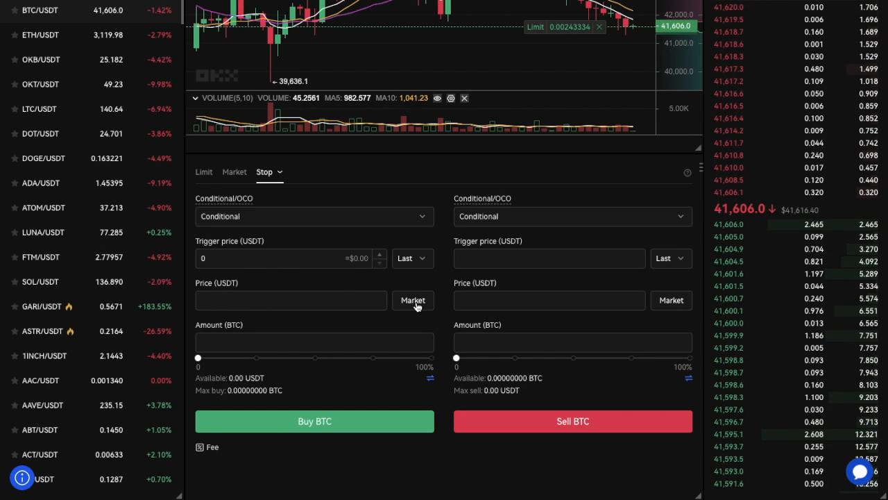
# View Order history details of the filled buy: 0.00243393 BTC at 41,560 USDT
pyautogui.click(204, 172)
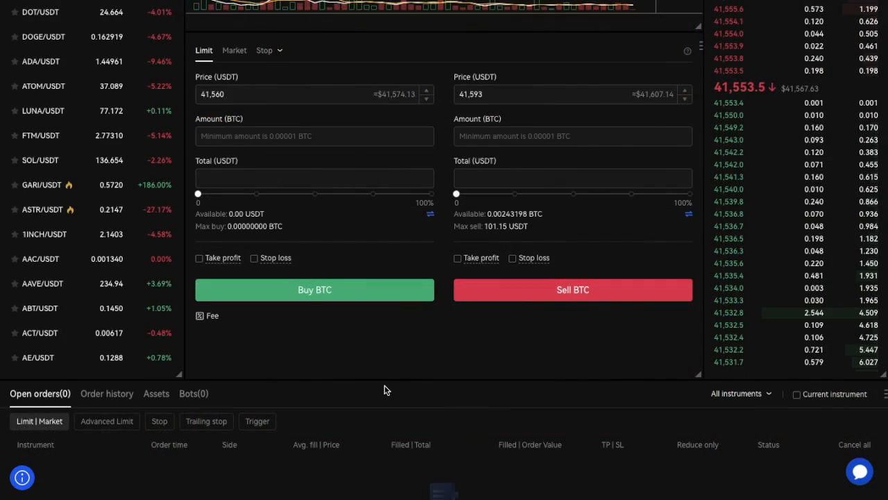
pyautogui.scroll(-3)
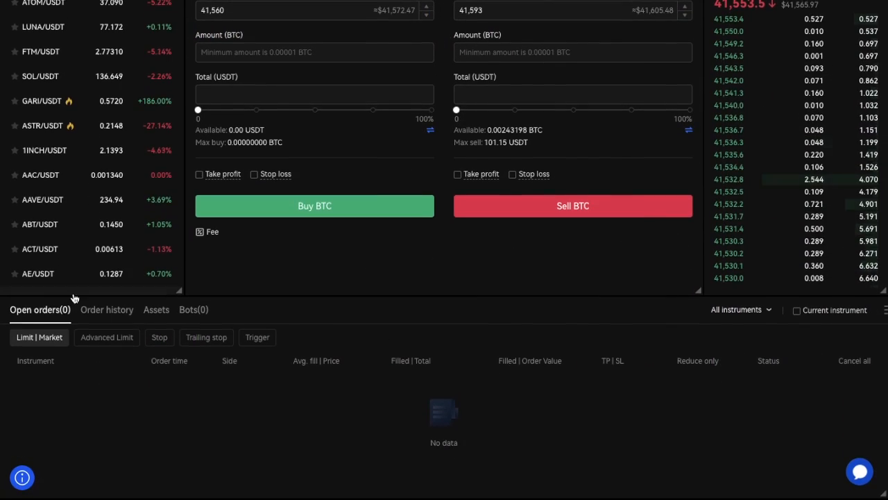
pyautogui.click(106, 310)
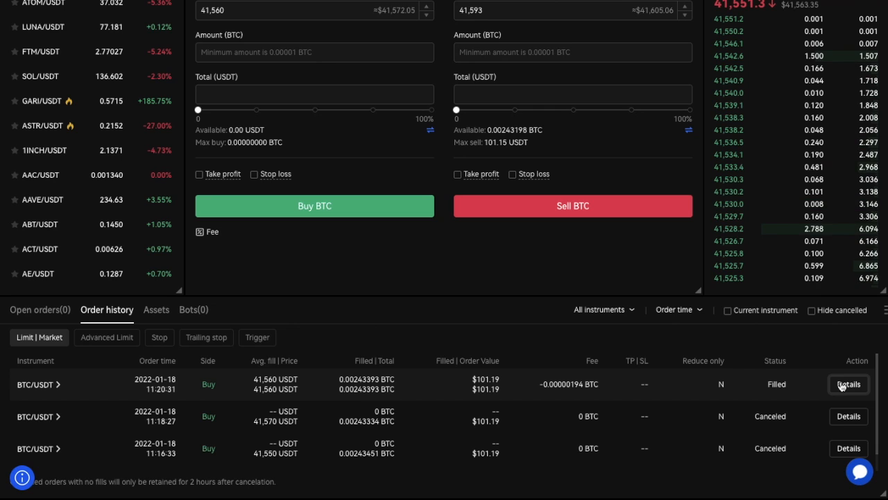
pyautogui.click(848, 384)
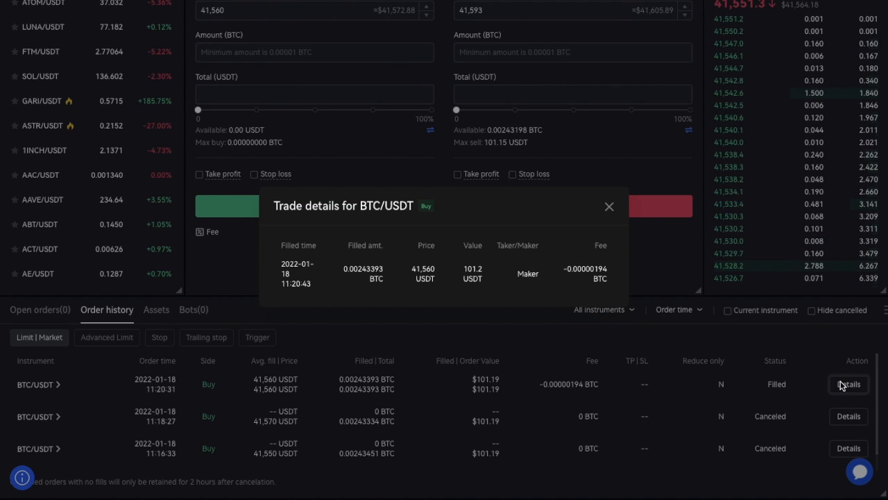
pyautogui.moveTo(288, 296)
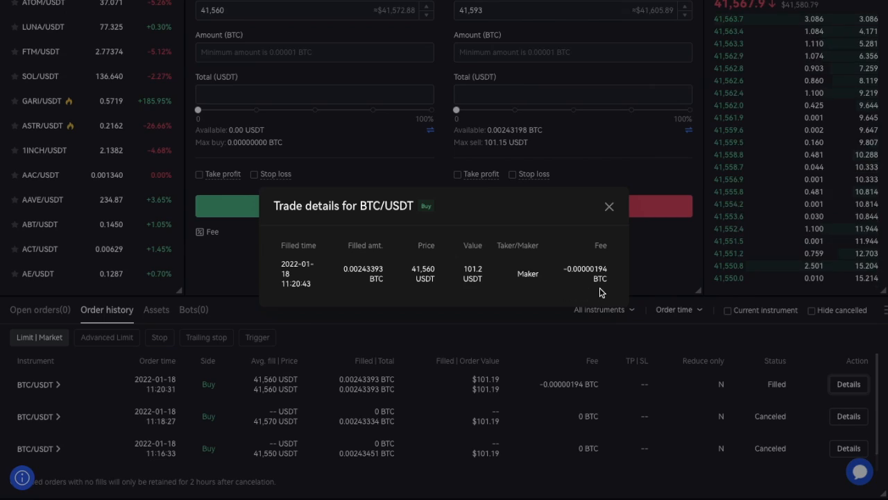
# Close trade details and view the trading account holding 0.0024 BTC worth $101.18
pyautogui.click(609, 206)
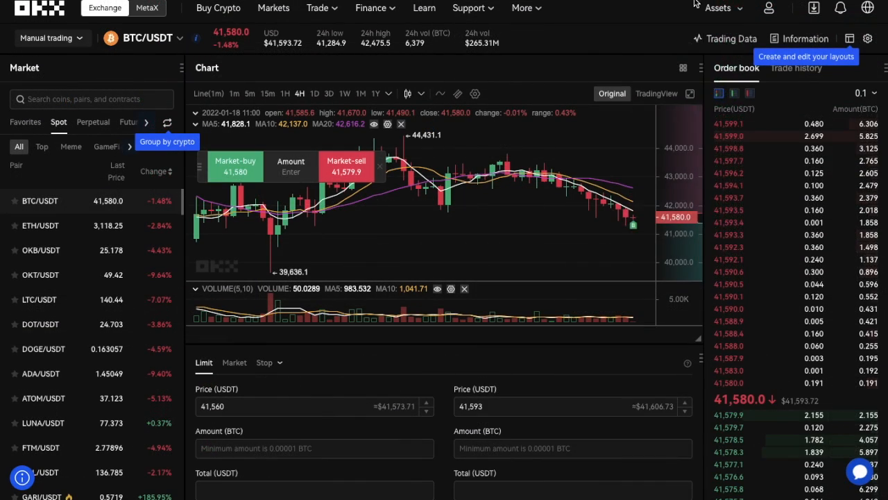
pyautogui.click(718, 7)
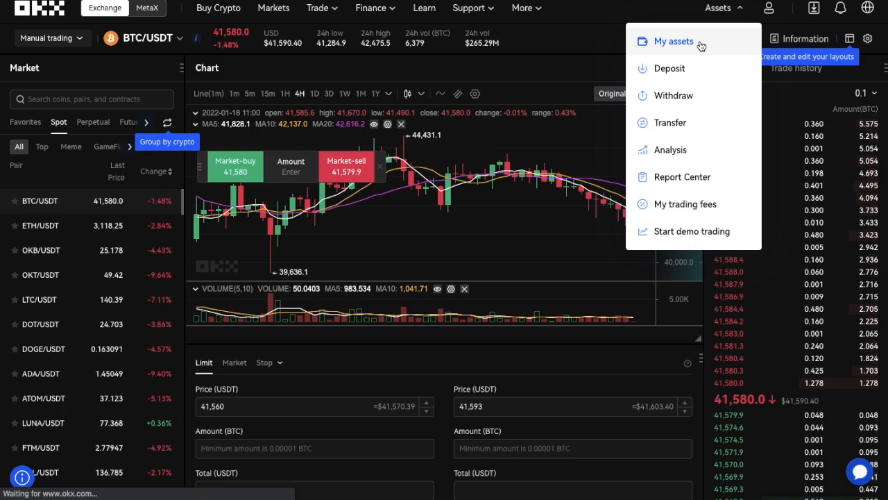
pyautogui.click(674, 41)
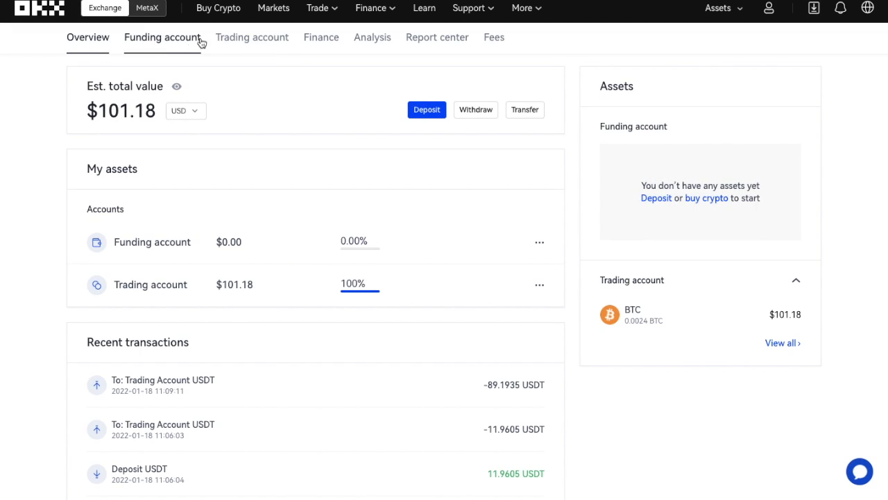
pyautogui.click(252, 37)
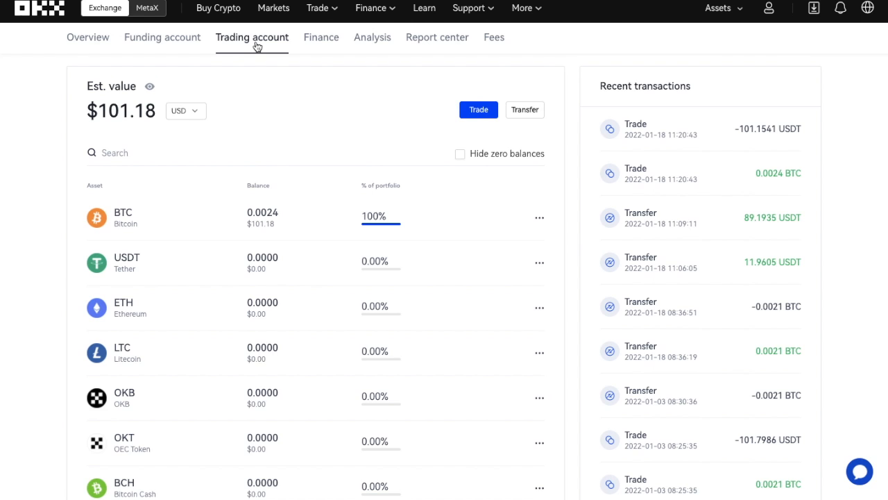
pyautogui.moveTo(315, 229)
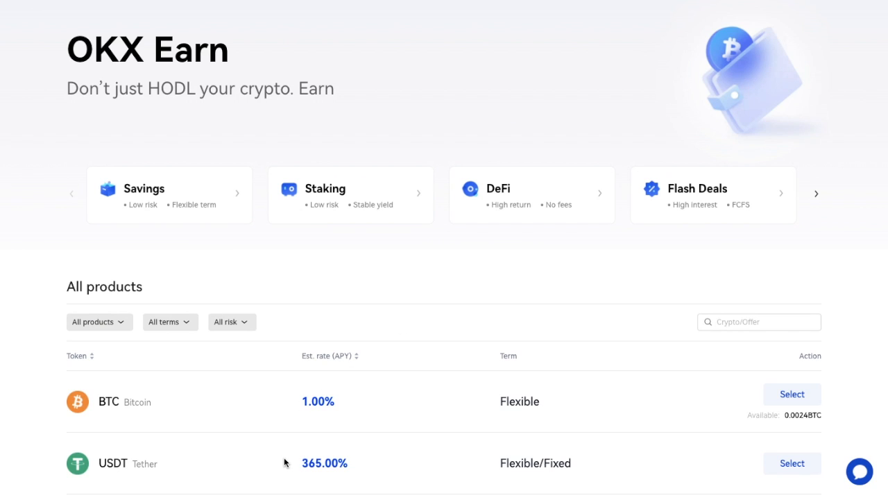
pyautogui.moveTo(287, 472)
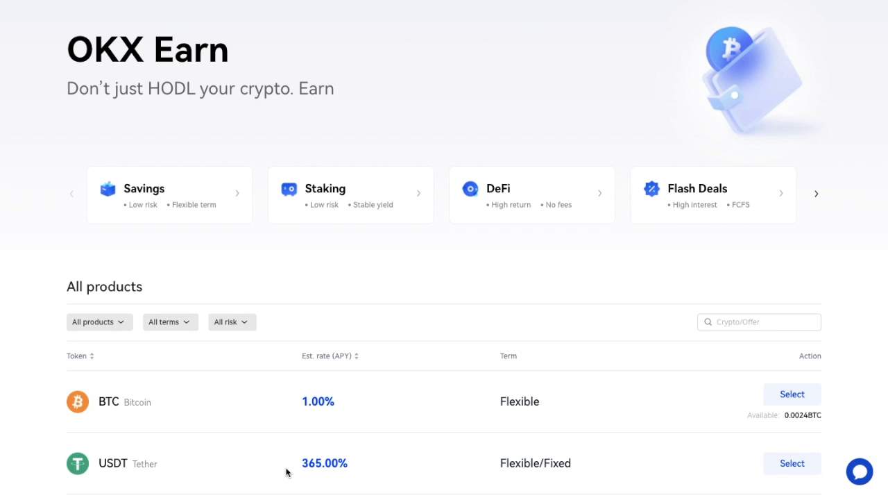
pyautogui.moveTo(684, 357)
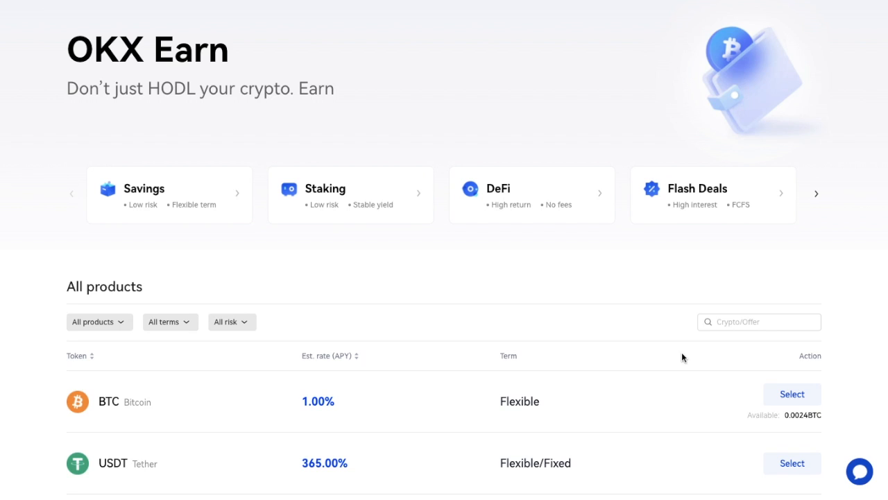
# Bring up the Assets menu from the top bar while on the Earn listing
pyautogui.click(720, 7)
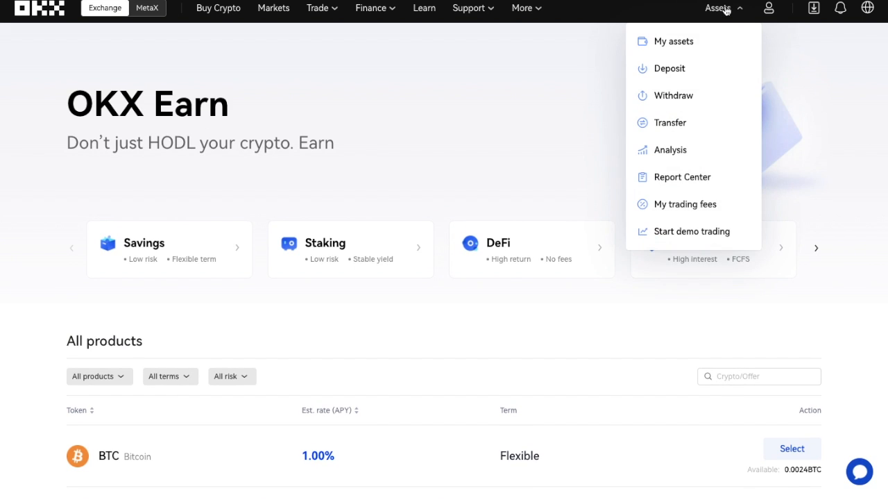
pyautogui.moveTo(673, 41)
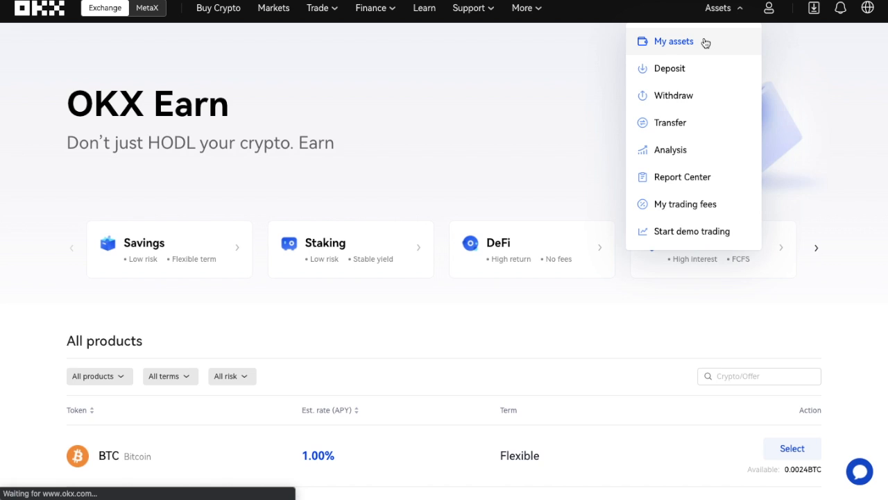
# Start a BTC withdrawal using On-Chain over BTC-Bitcoin and continue to details
pyautogui.click(674, 95)
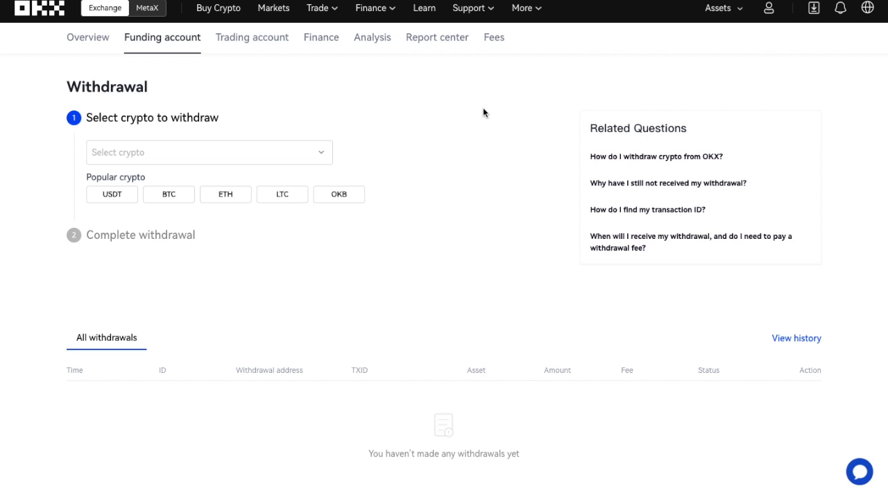
pyautogui.moveTo(285, 158)
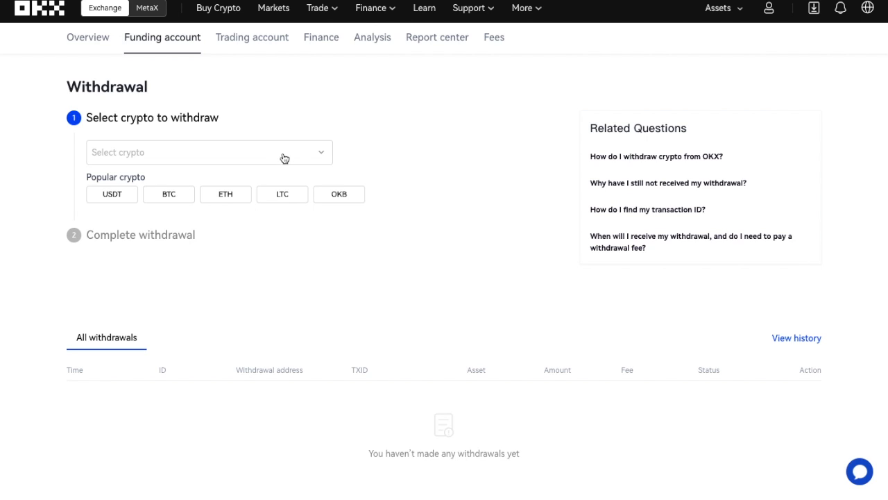
pyautogui.click(168, 193)
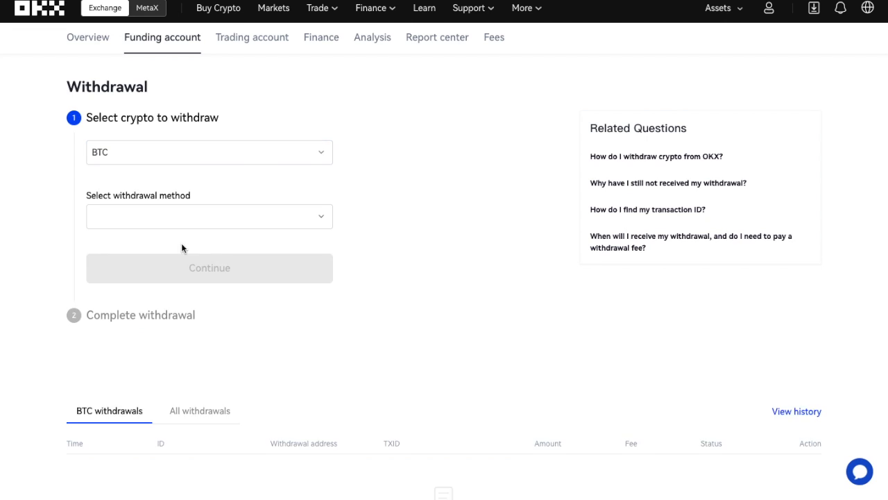
pyautogui.click(209, 216)
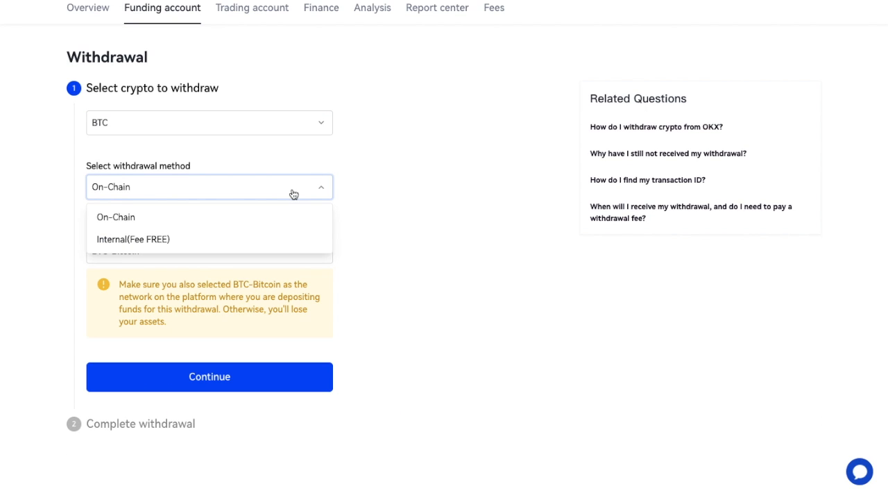
pyautogui.click(115, 217)
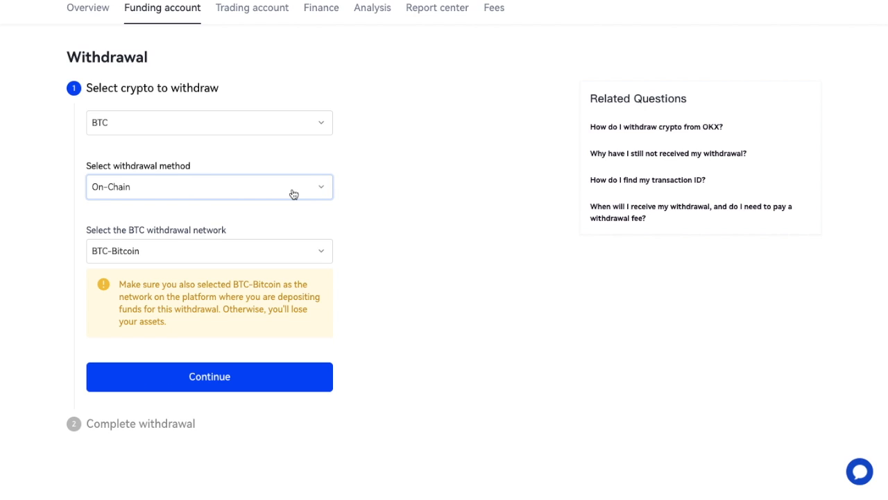
pyautogui.moveTo(215, 313)
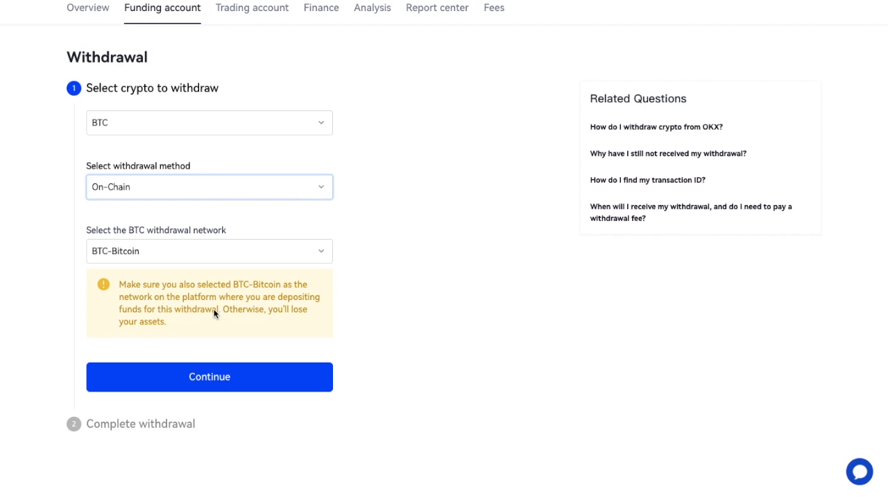
pyautogui.moveTo(214, 318)
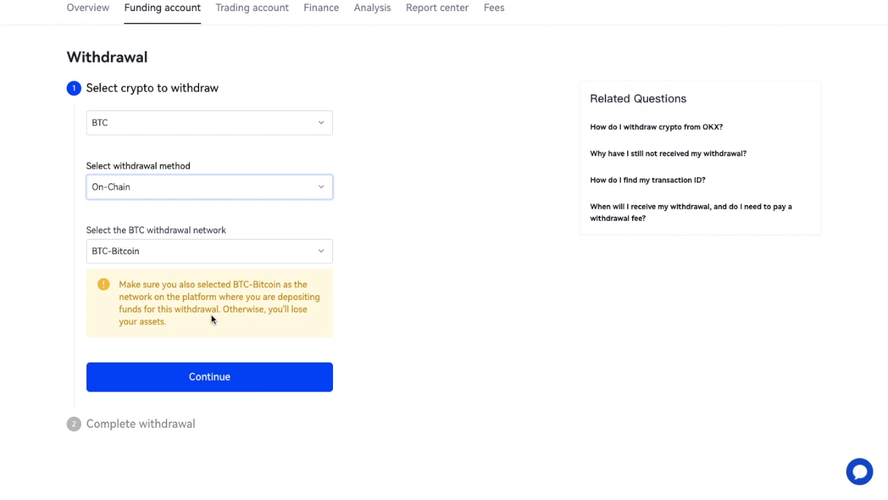
pyautogui.click(209, 376)
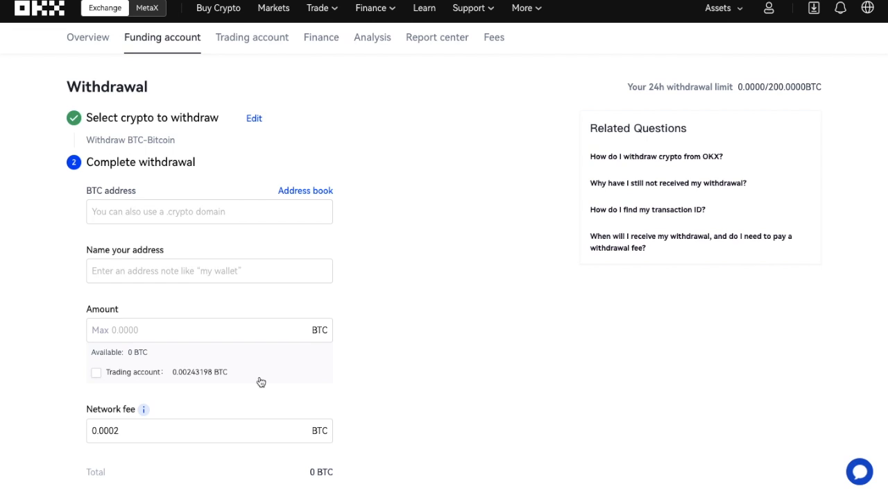
pyautogui.scroll(-3)
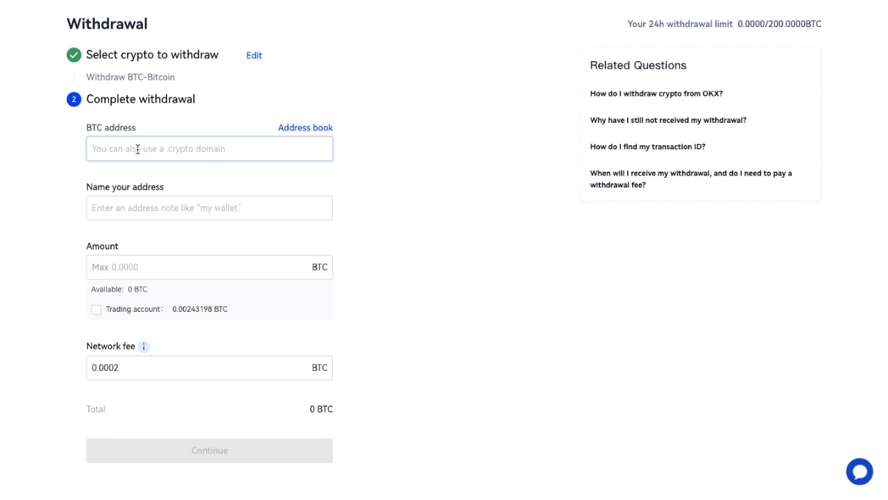
pyautogui.write('3J4aMY6FekVkvG8SFemk6zok1RmNjK57t1')
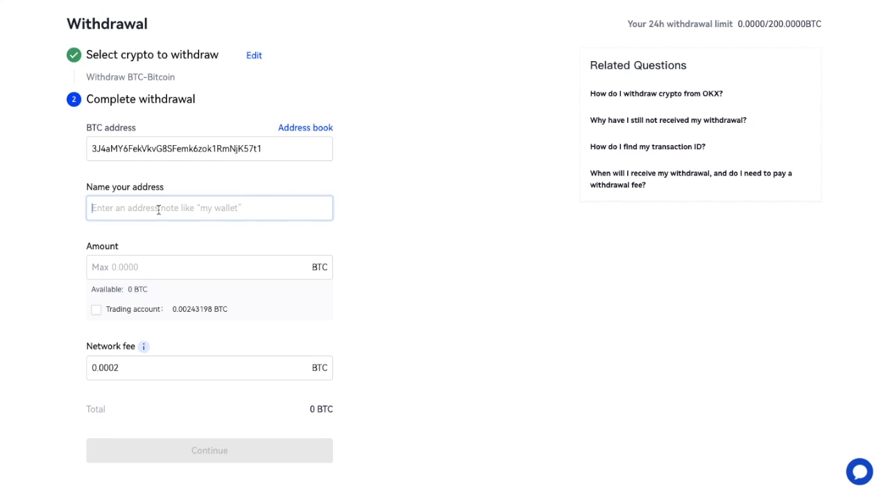
pyautogui.write('Ledger')
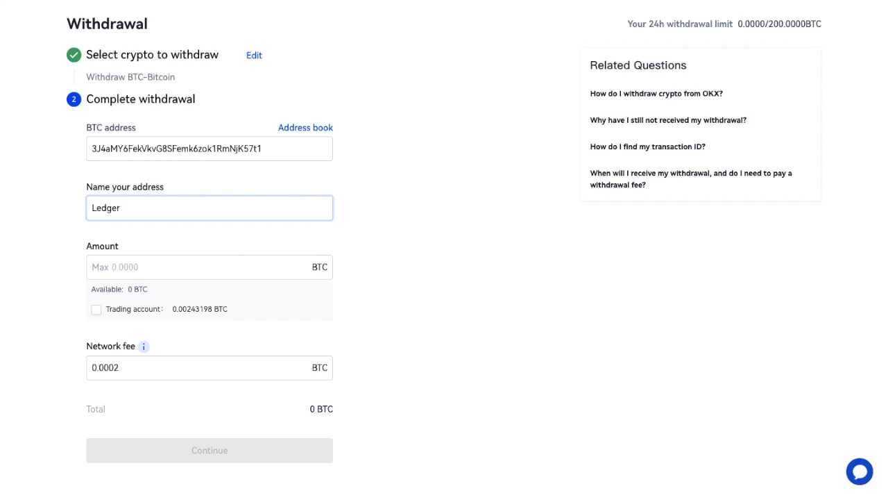
pyautogui.click(96, 309)
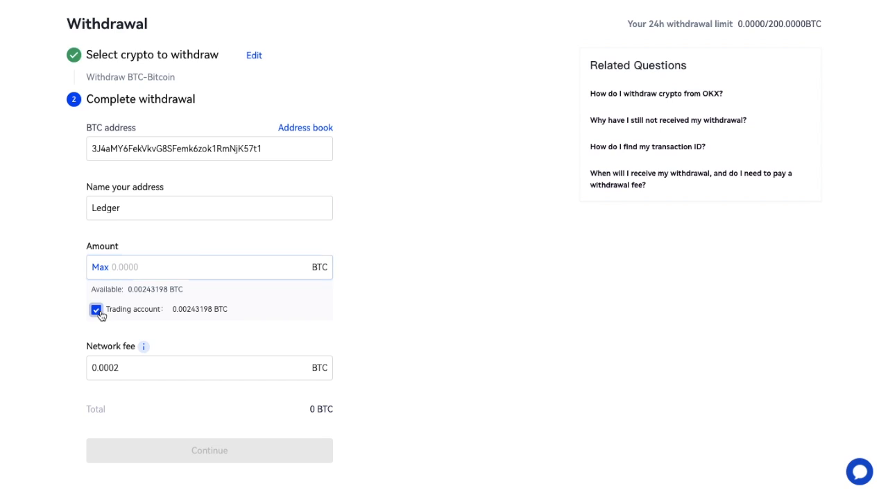
pyautogui.click(100, 267)
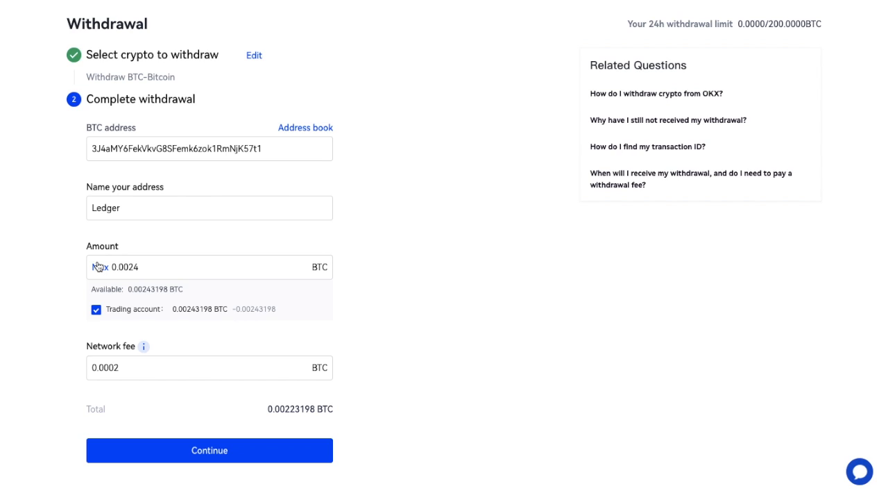
pyautogui.moveTo(144, 346)
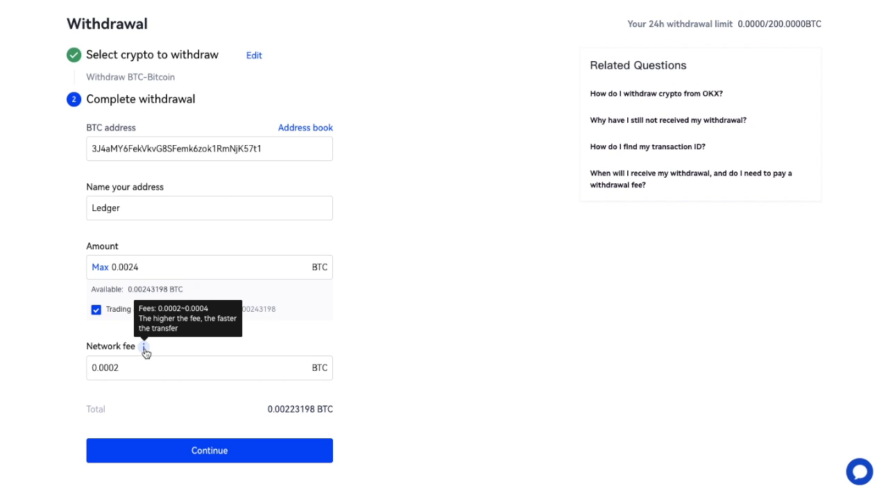
pyautogui.moveTo(447, 242)
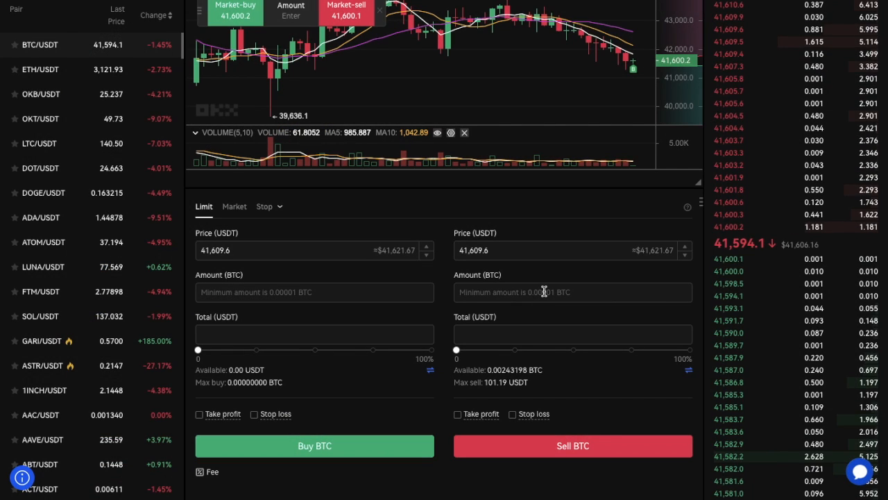
# Select the BTC Sell amount field, then go to the spot market listing
pyautogui.click(573, 292)
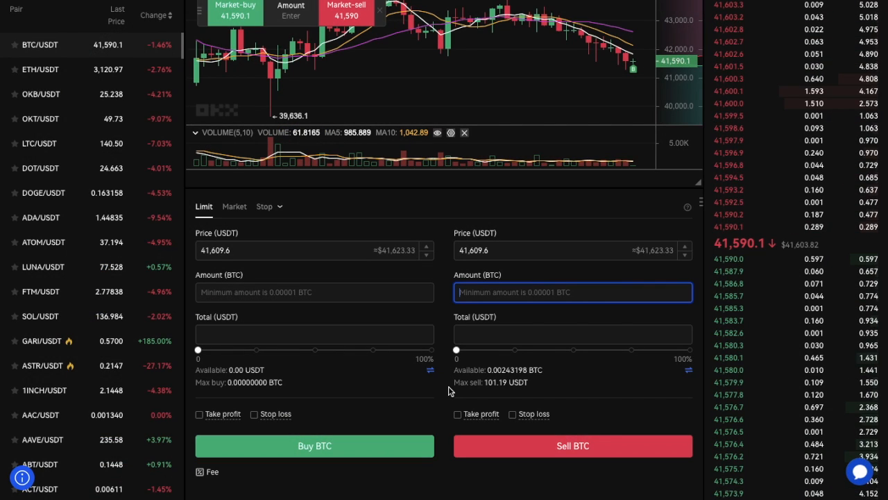
pyautogui.click(691, 350)
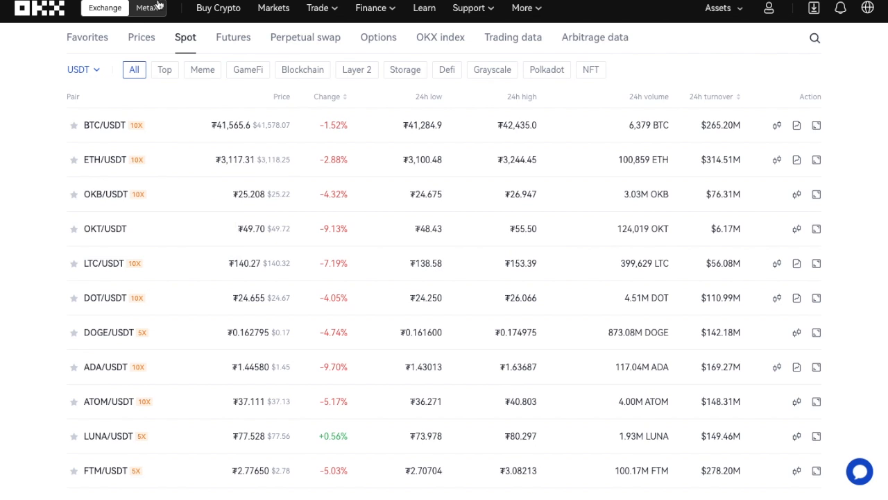
# View the Express Sell page and its USDT transfer dialog, then open the MetaX page
pyautogui.click(218, 8)
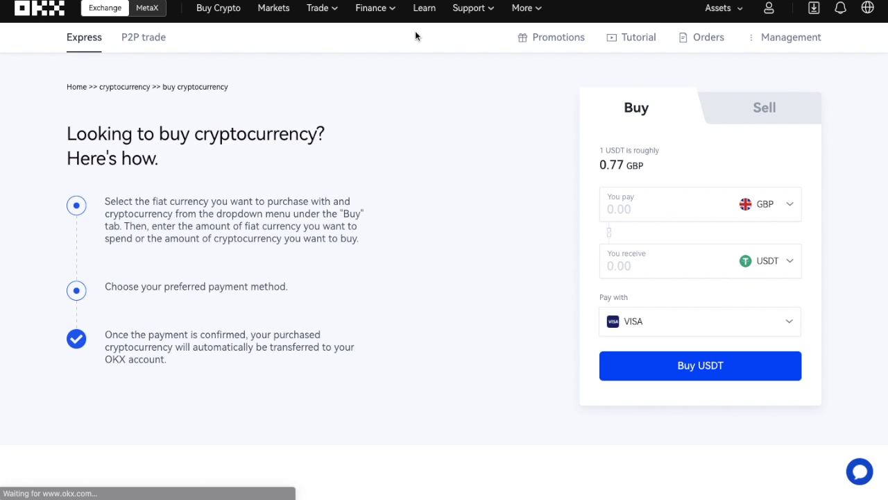
pyautogui.click(764, 108)
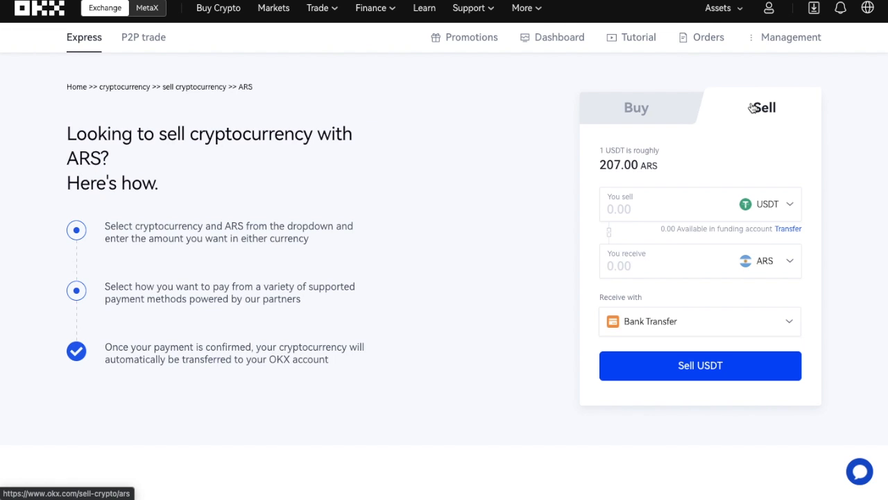
pyautogui.click(788, 228)
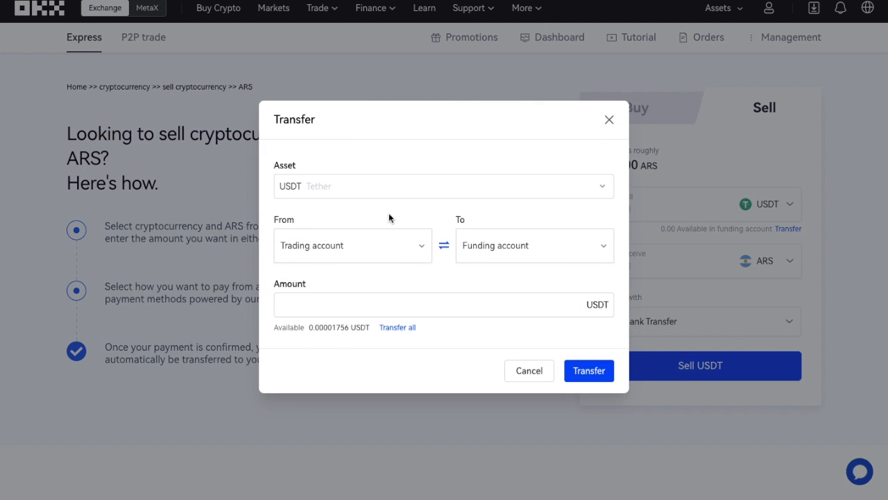
pyautogui.moveTo(397, 327)
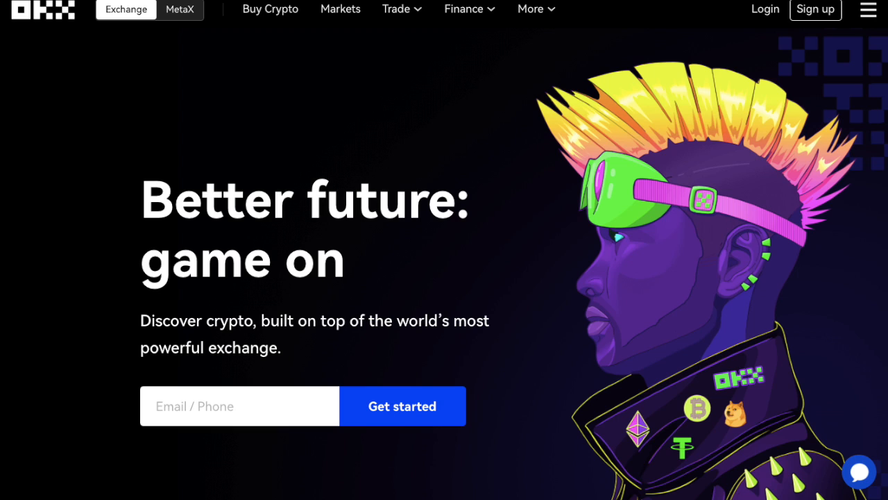
pyautogui.click(180, 9)
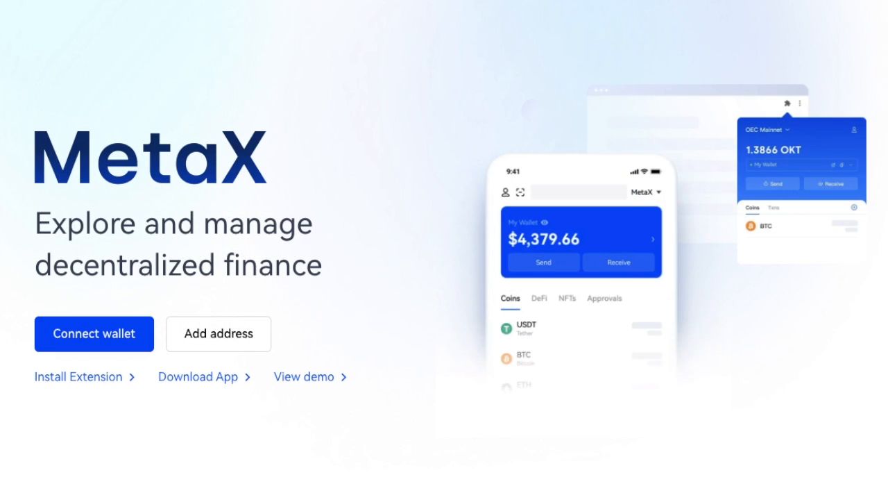